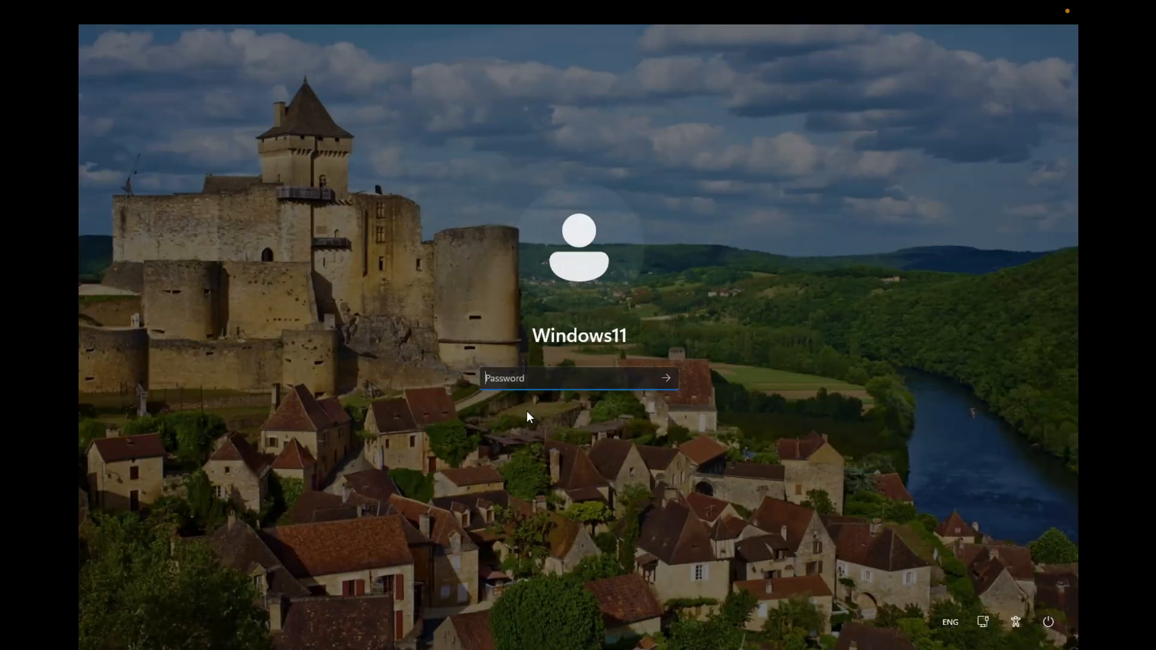
pyautogui.moveTo(415, 485)
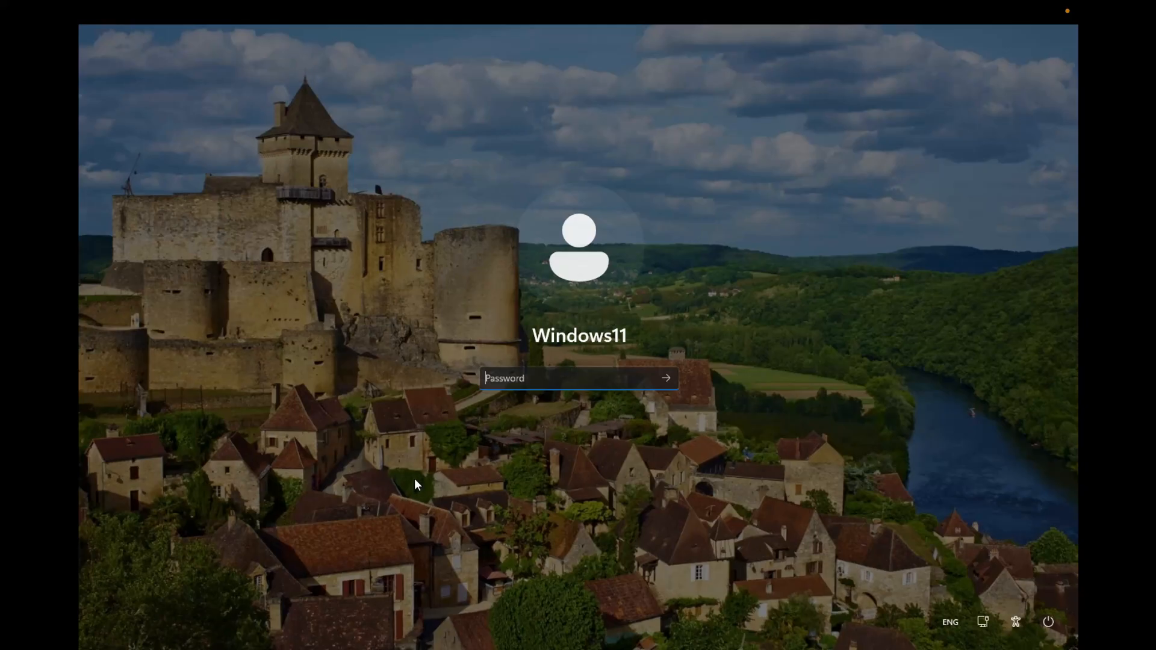
pyautogui.moveTo(356, 489)
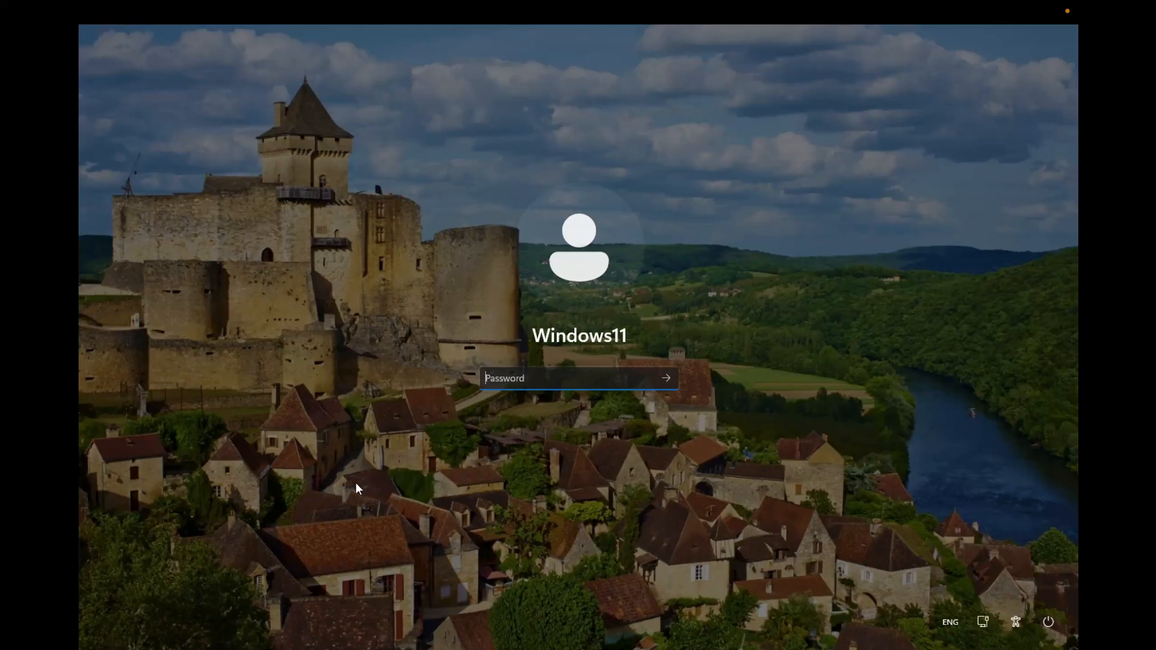
pyautogui.moveTo(475, 481)
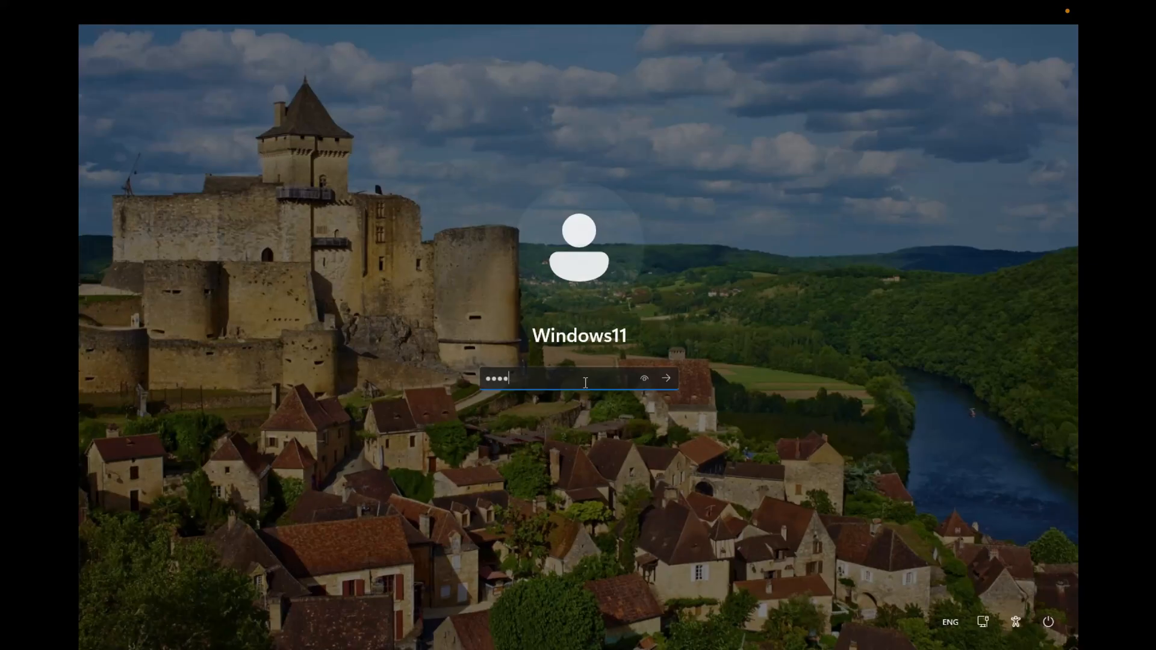
# Submit the account password to sign in and land on the Windows 11 desktop
pyautogui.click(665, 378)
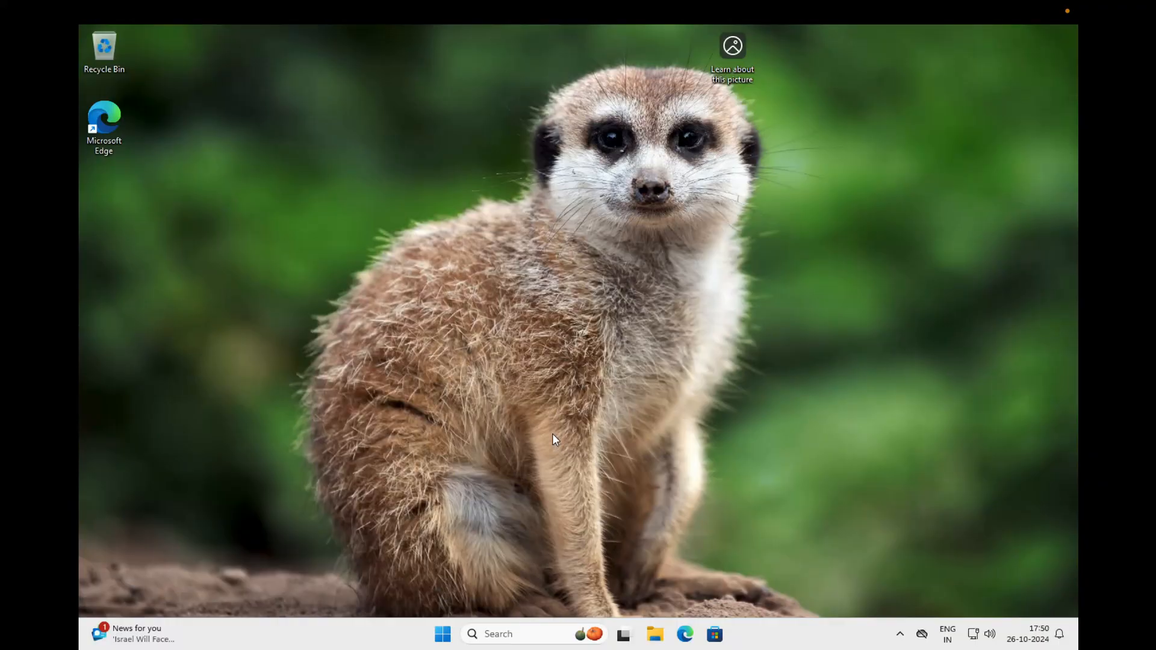
pyautogui.moveTo(537, 449)
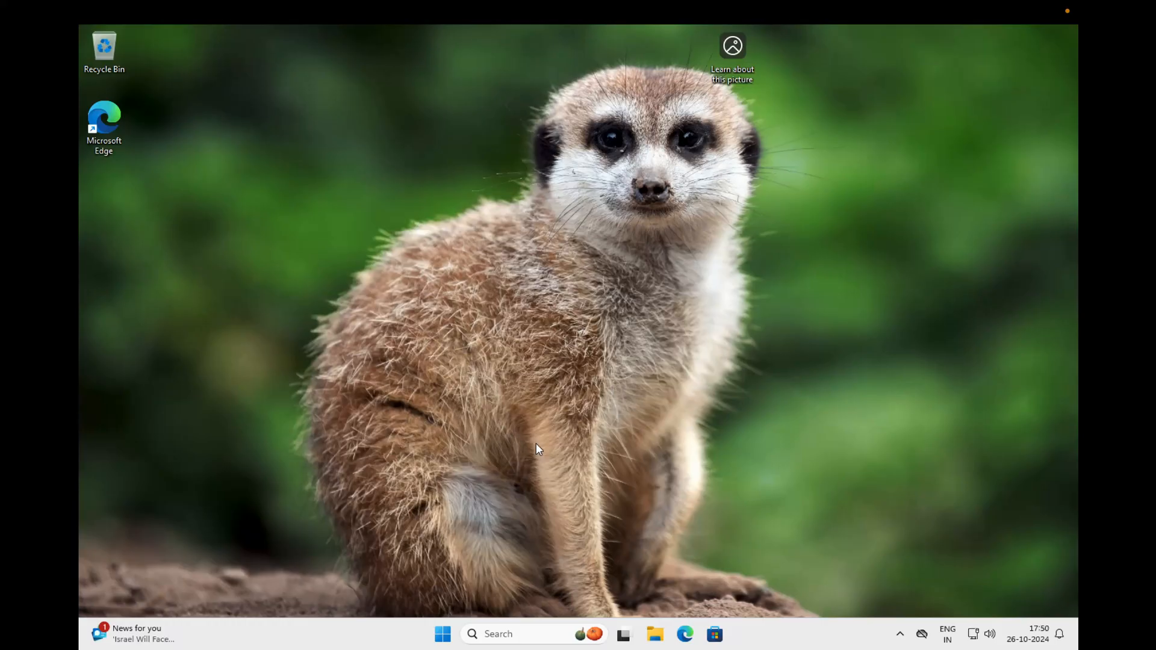
pyautogui.moveTo(495, 476)
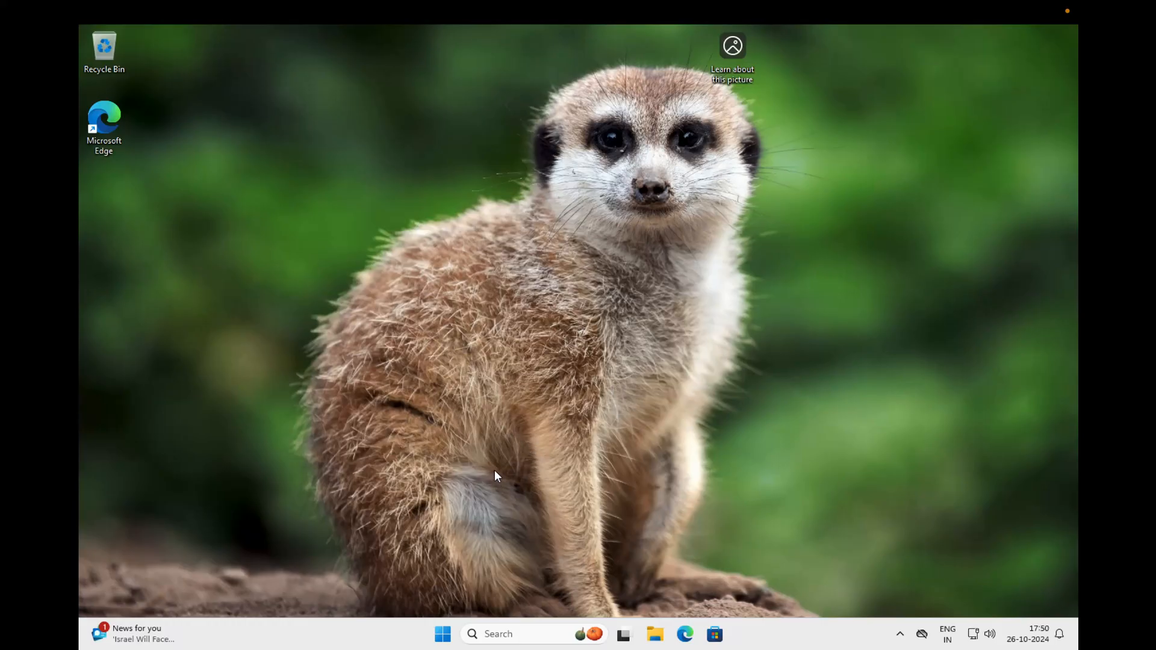
pyautogui.moveTo(500, 497)
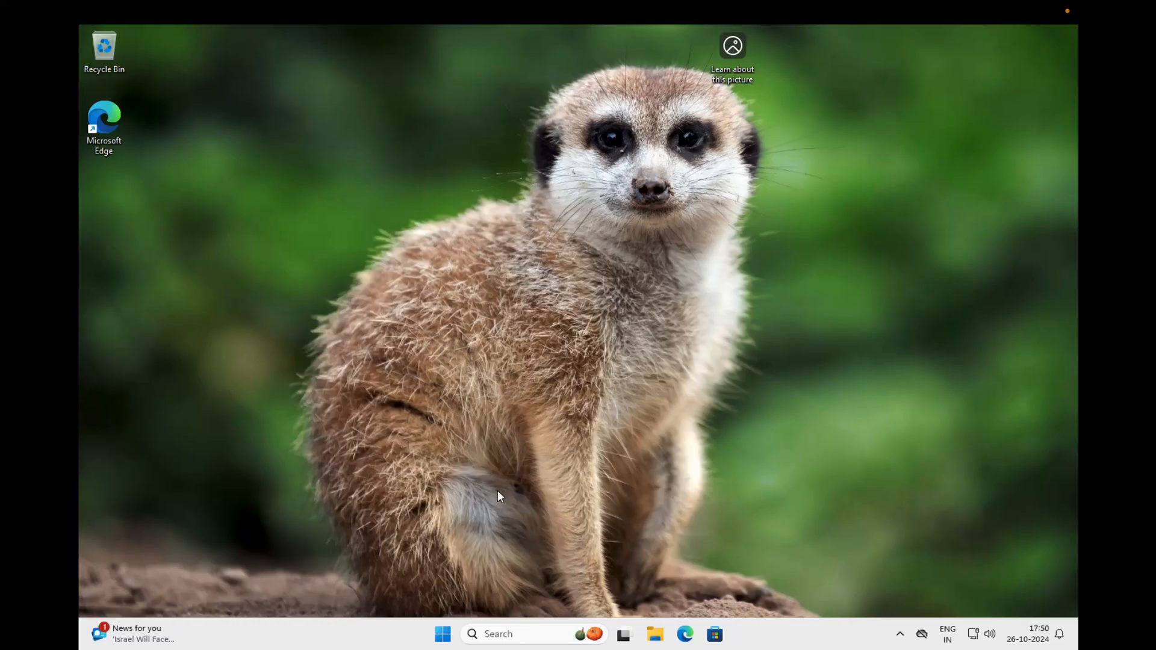
pyautogui.moveTo(501, 458)
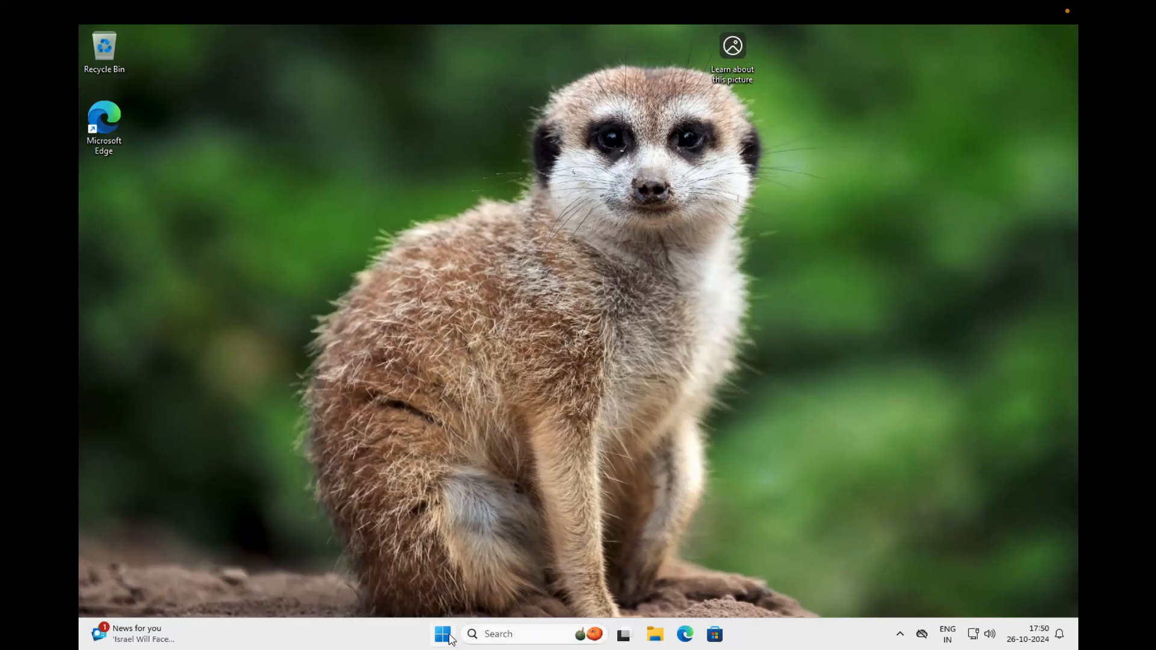
# Go to Settings > System > Recovery and choose Restart now for Advanced startup
pyautogui.click(442, 634)
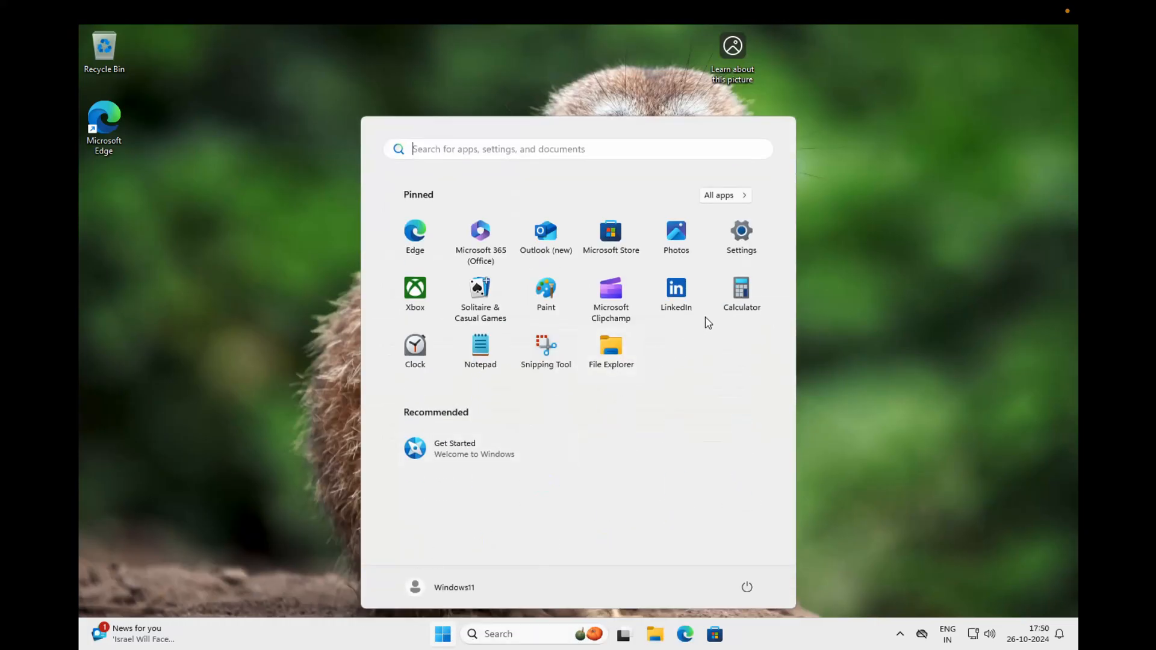
pyautogui.click(741, 231)
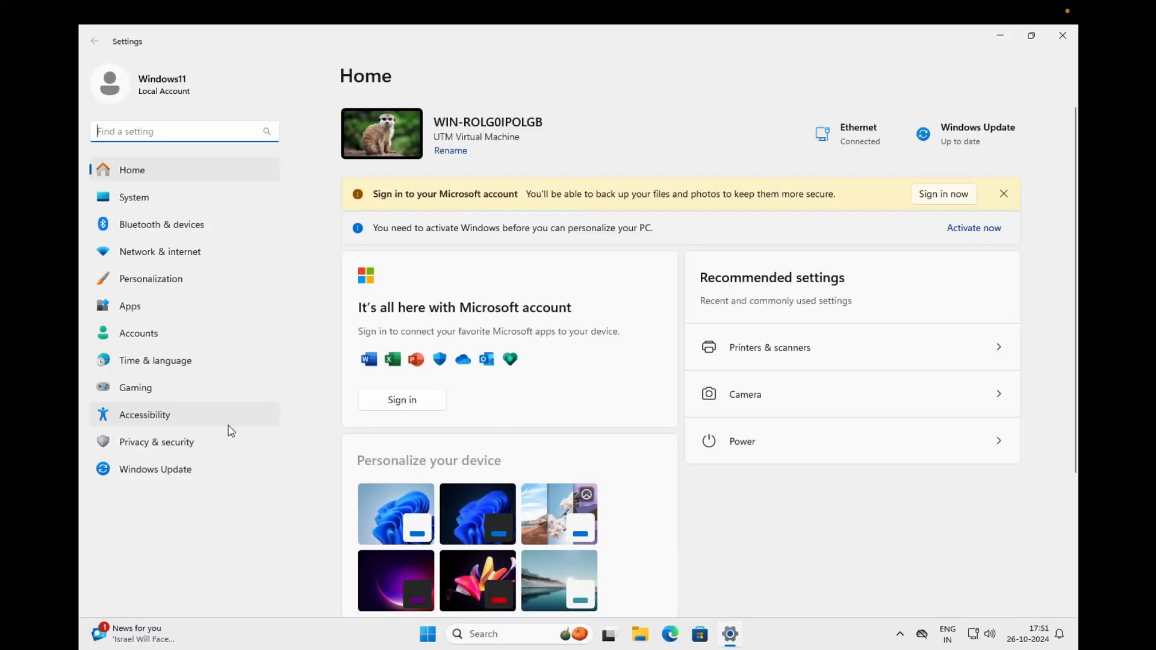
pyautogui.click(134, 196)
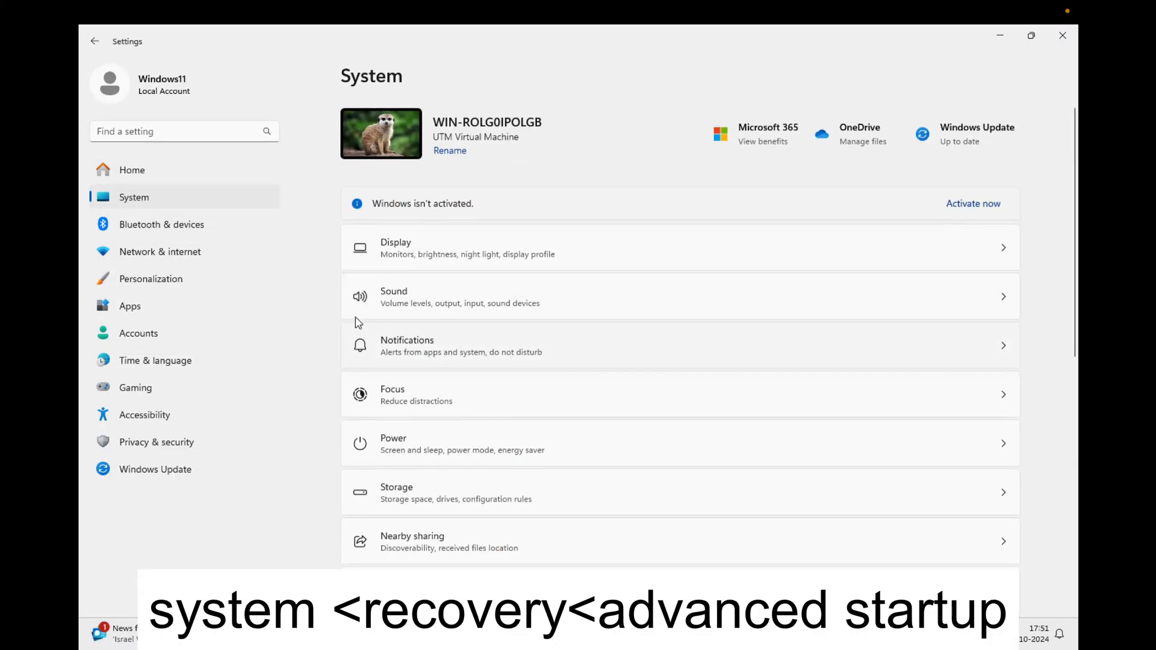
pyautogui.scroll(-3)
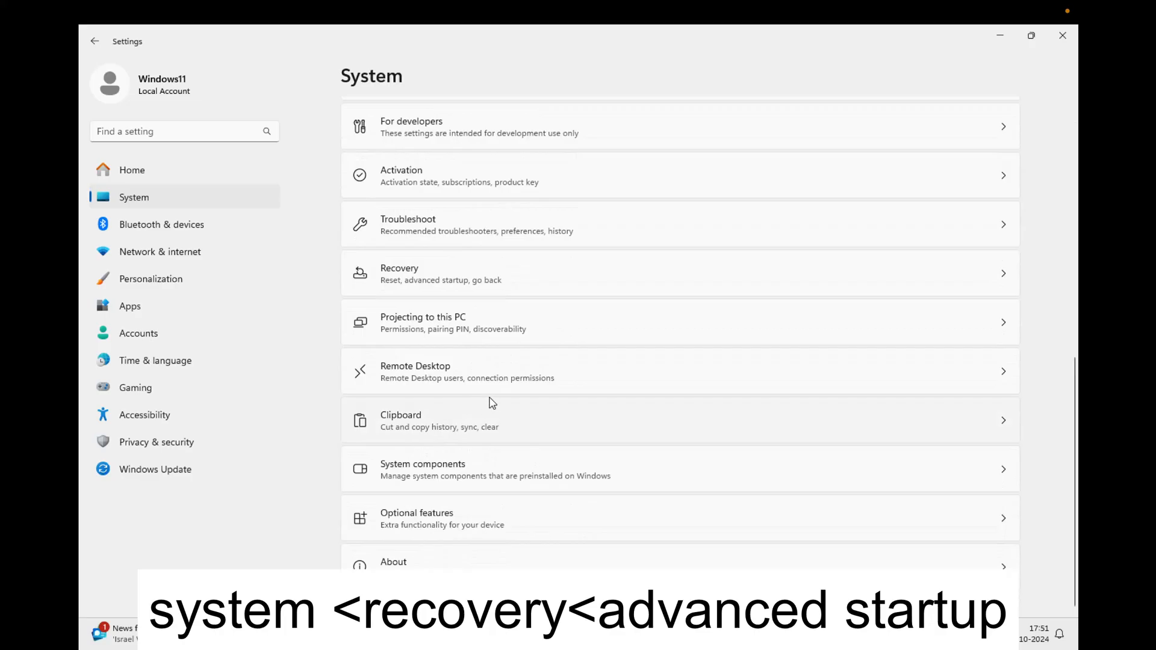
pyautogui.moveTo(513, 294)
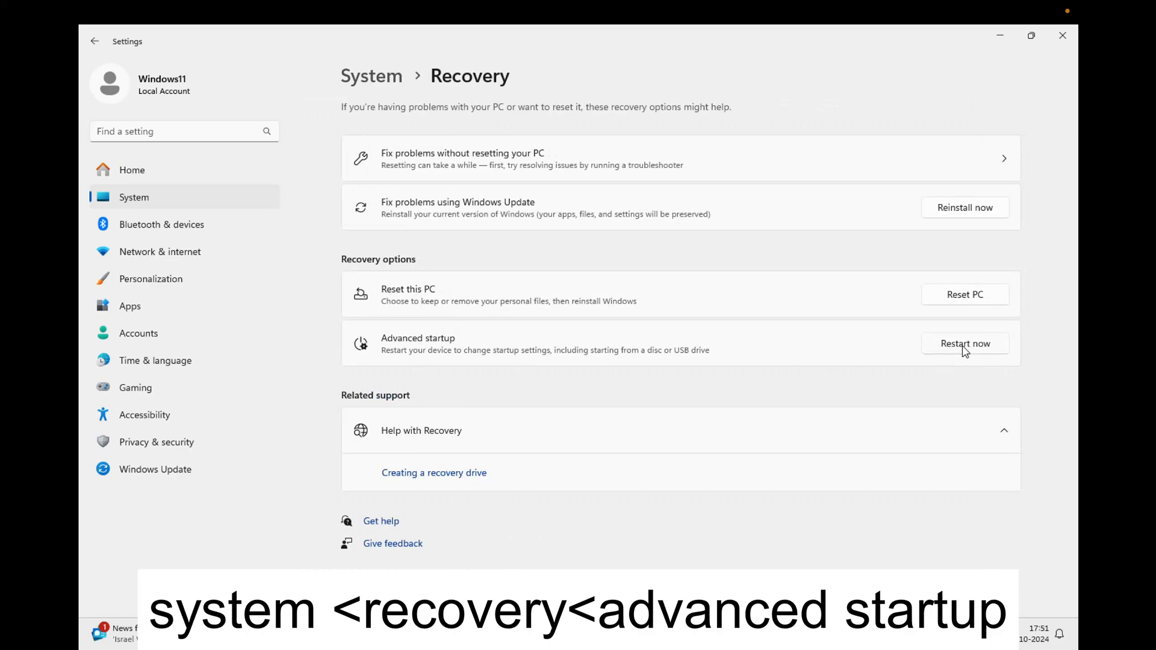
pyautogui.click(965, 343)
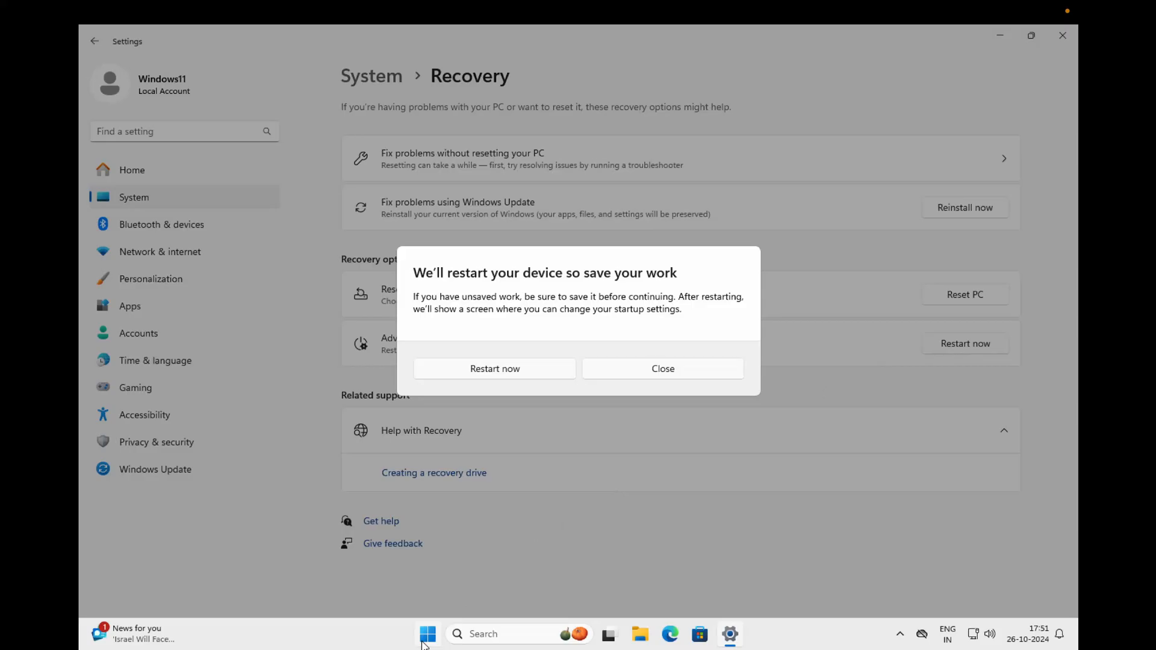
# Confirm the restart, then go Troubleshoot > Advanced options > Command Prompt
pyautogui.click(493, 369)
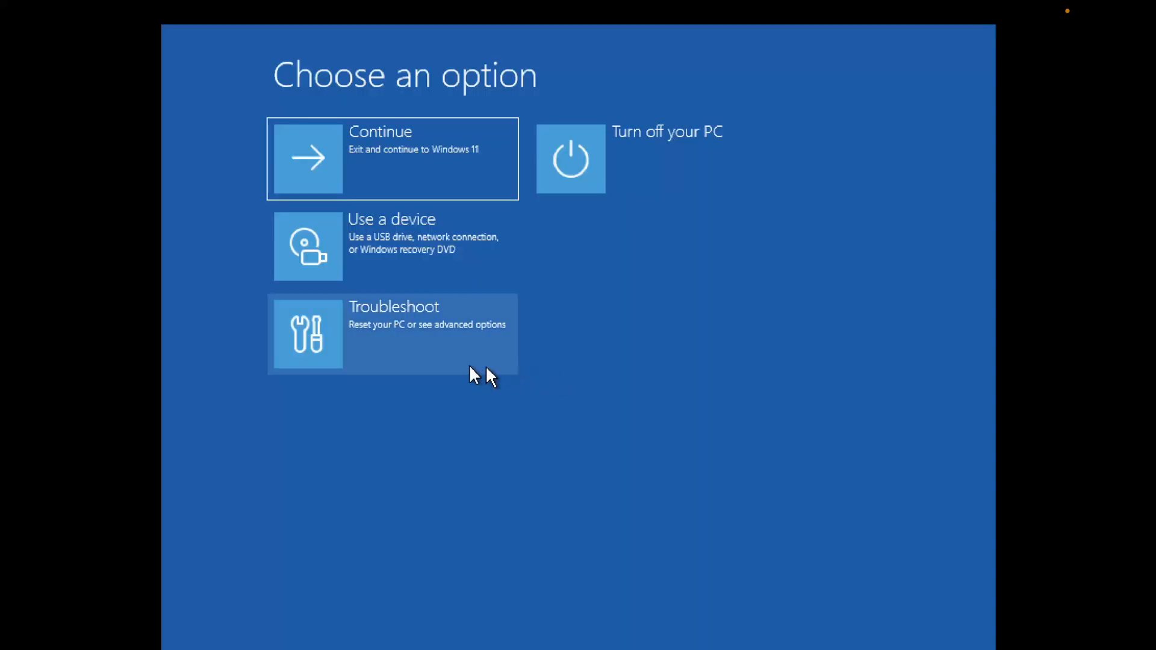
pyautogui.moveTo(552, 300)
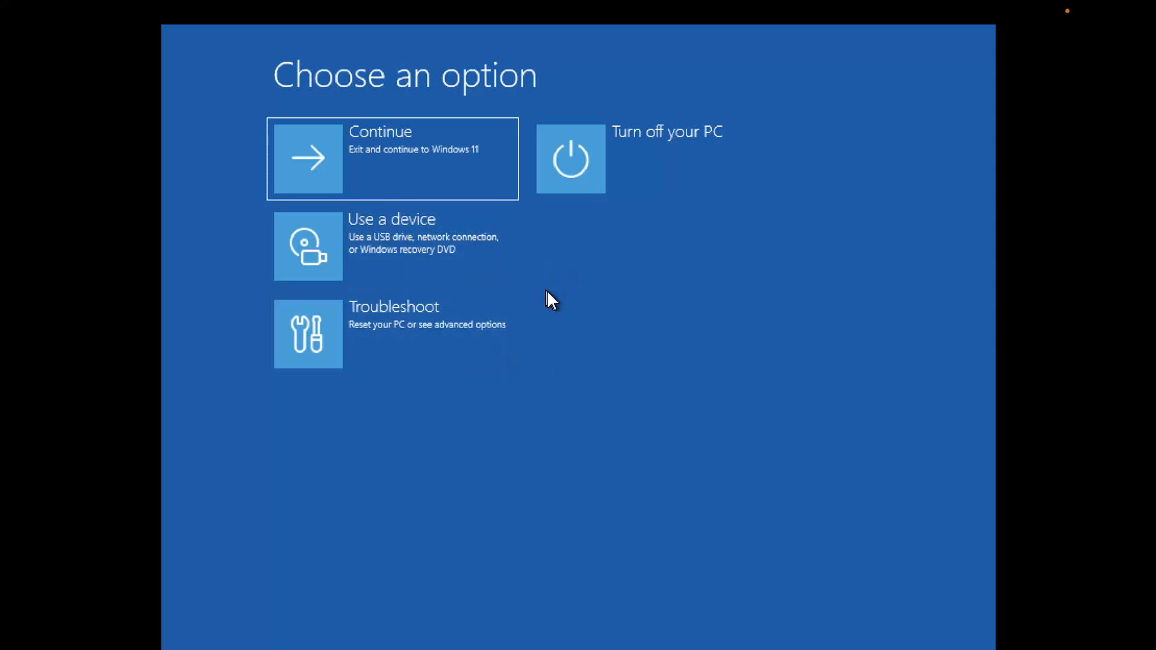
pyautogui.moveTo(552, 277)
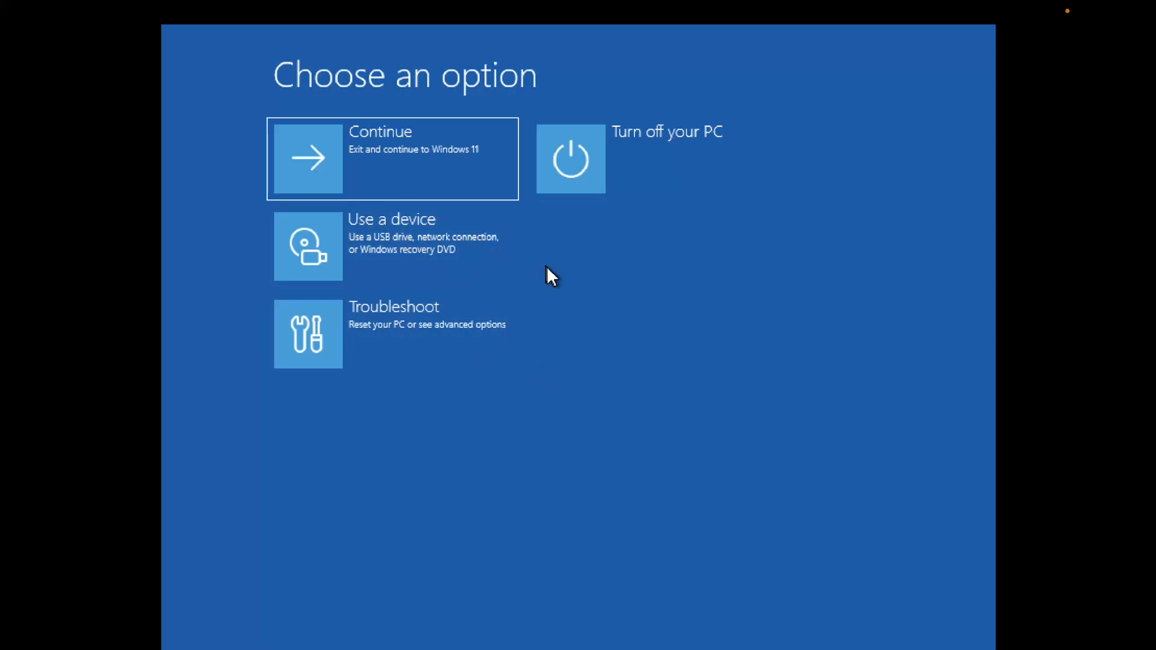
pyautogui.moveTo(472, 341)
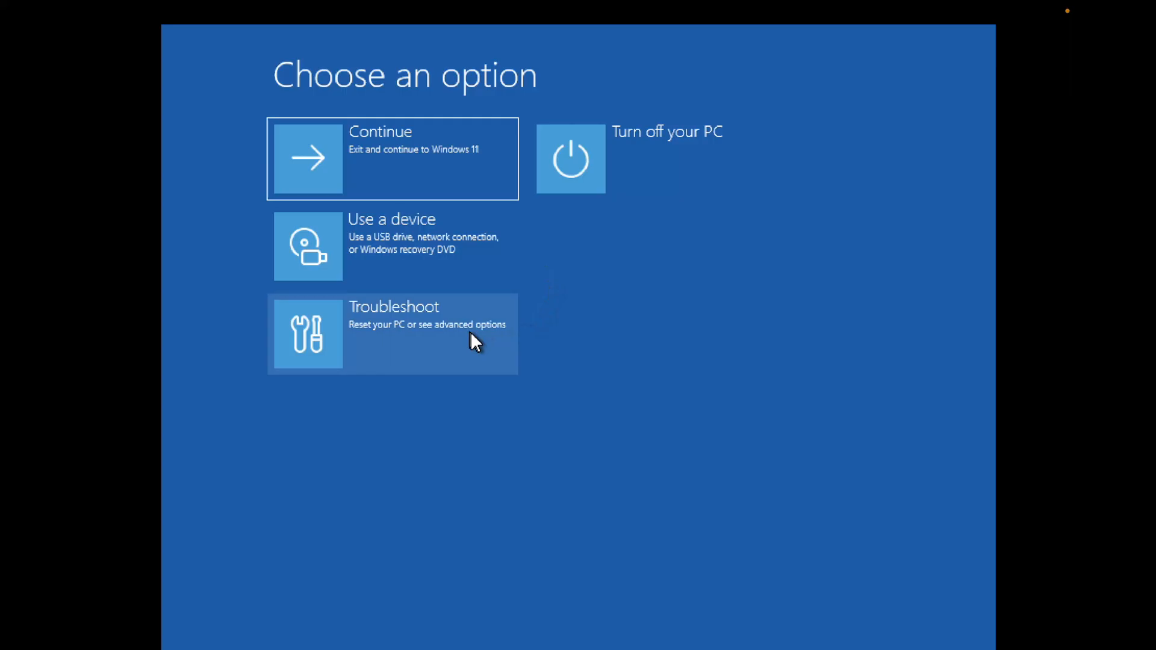
pyautogui.click(392, 334)
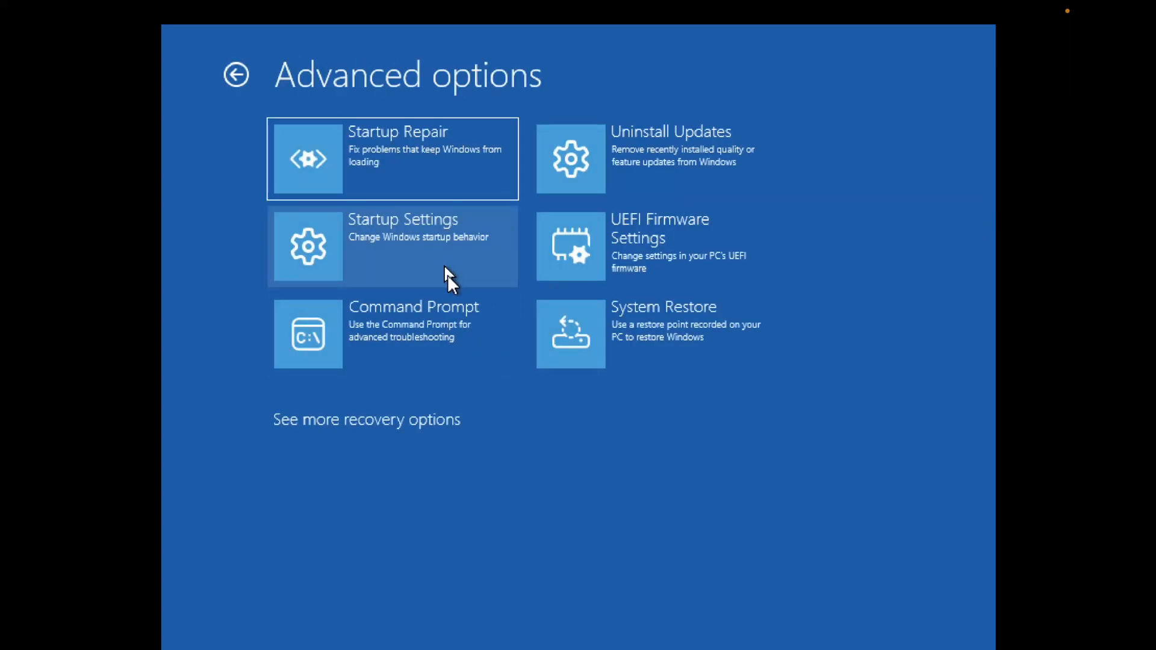
pyautogui.click(390, 333)
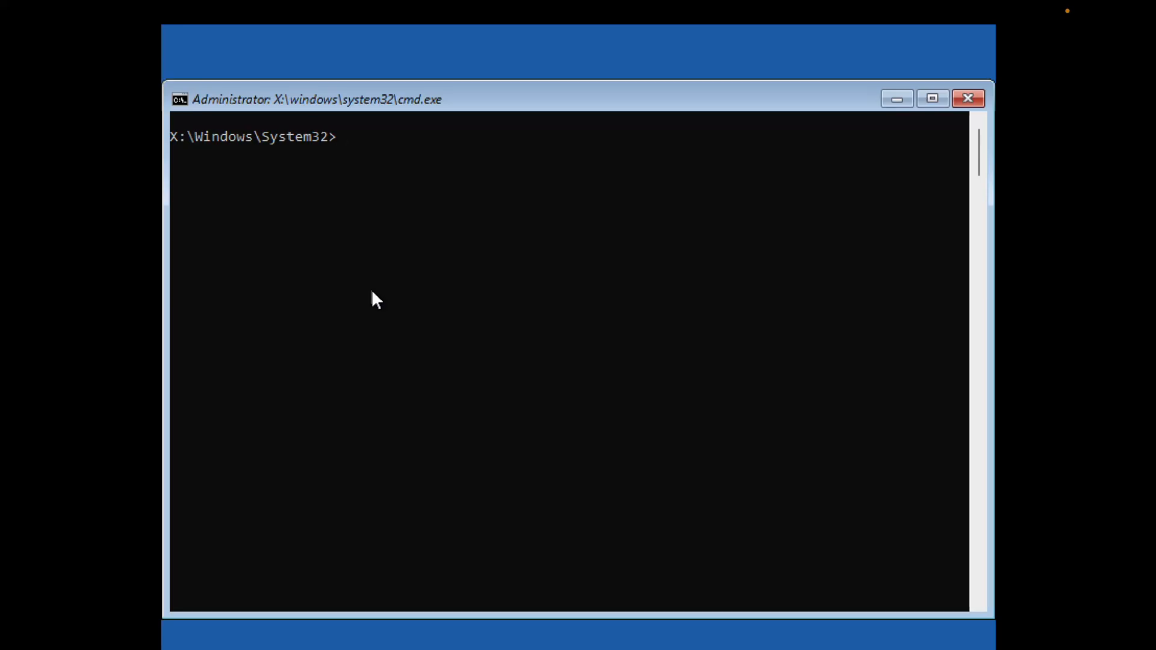
# Run bootrec /fixmbr and bootsect /nt60 sys to repair the boot record
pyautogui.write('bootr')
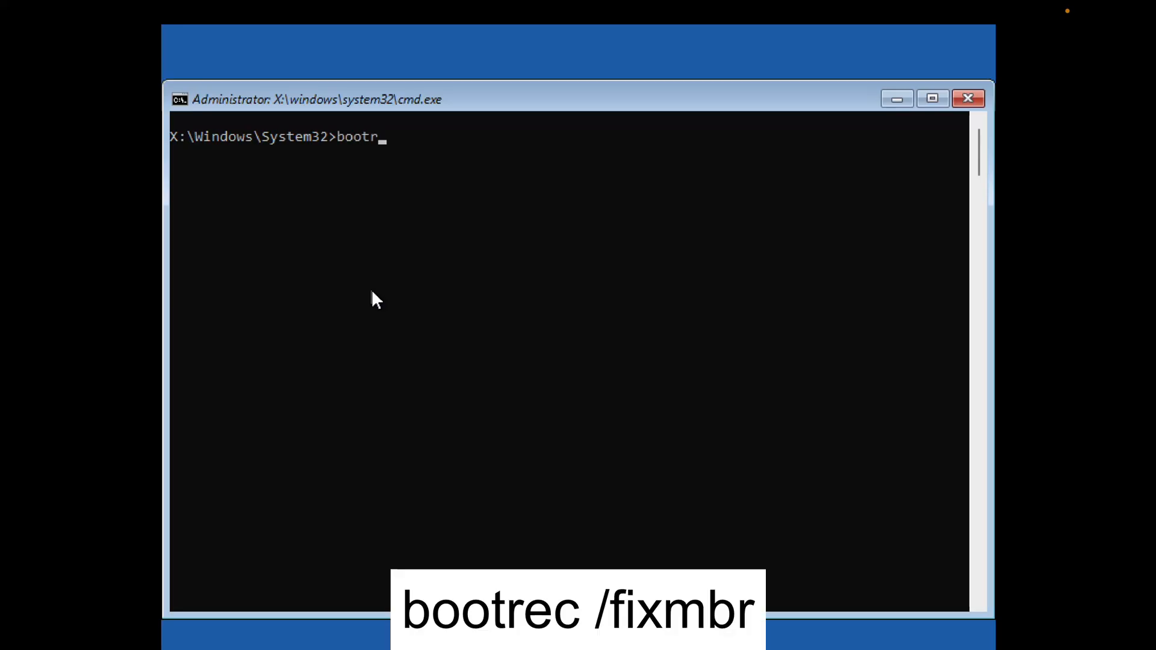
pyautogui.write('ec /')
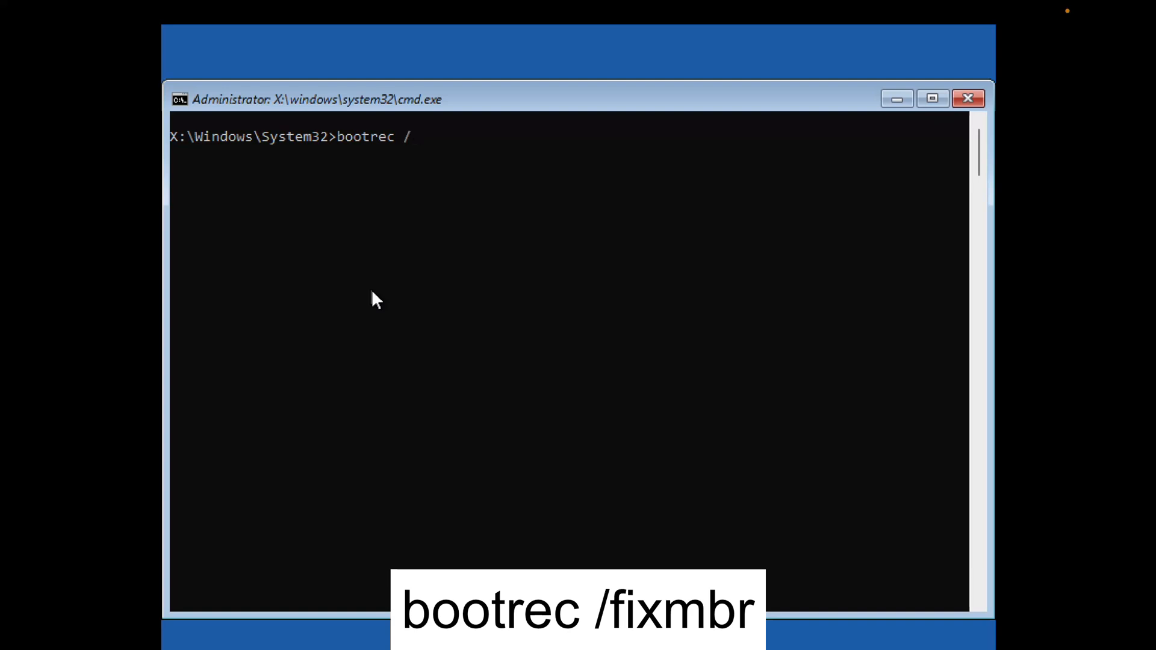
pyautogui.write('fixmbr')
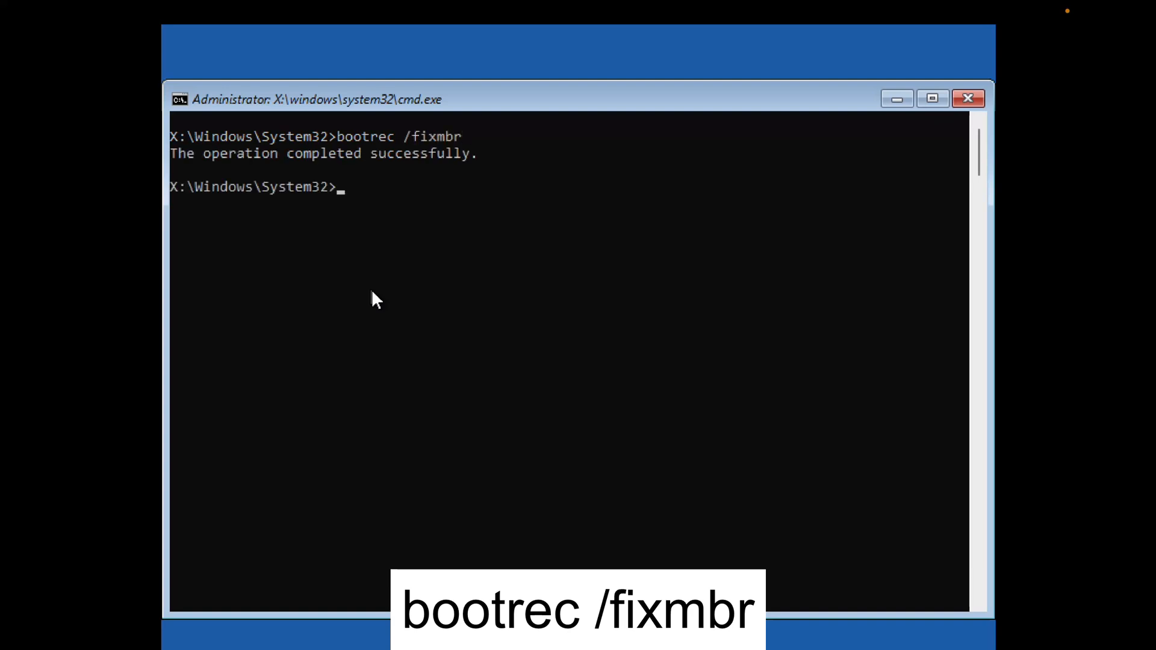
pyautogui.write('bootrec /fix')
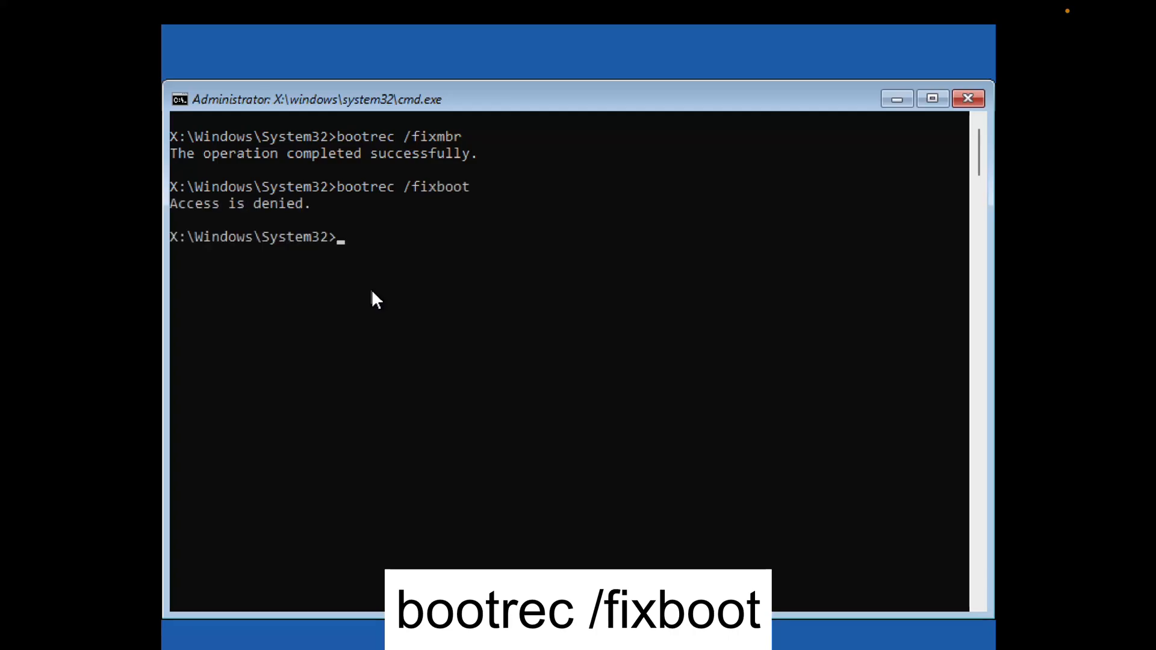
pyautogui.write('boot')
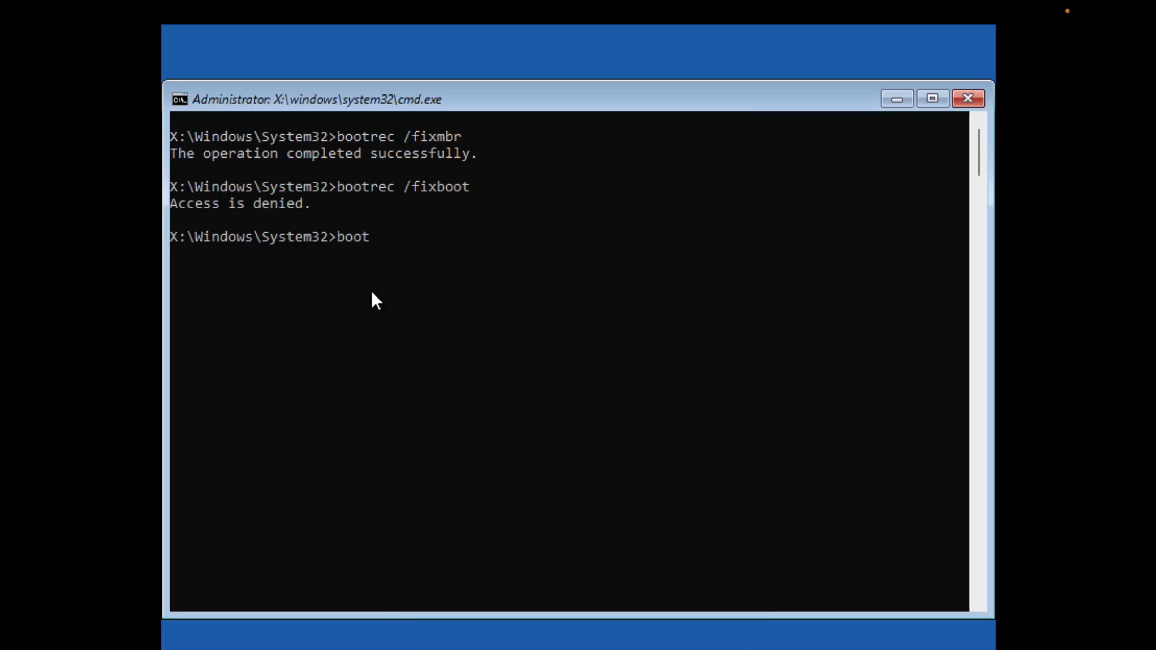
pyautogui.write('se')
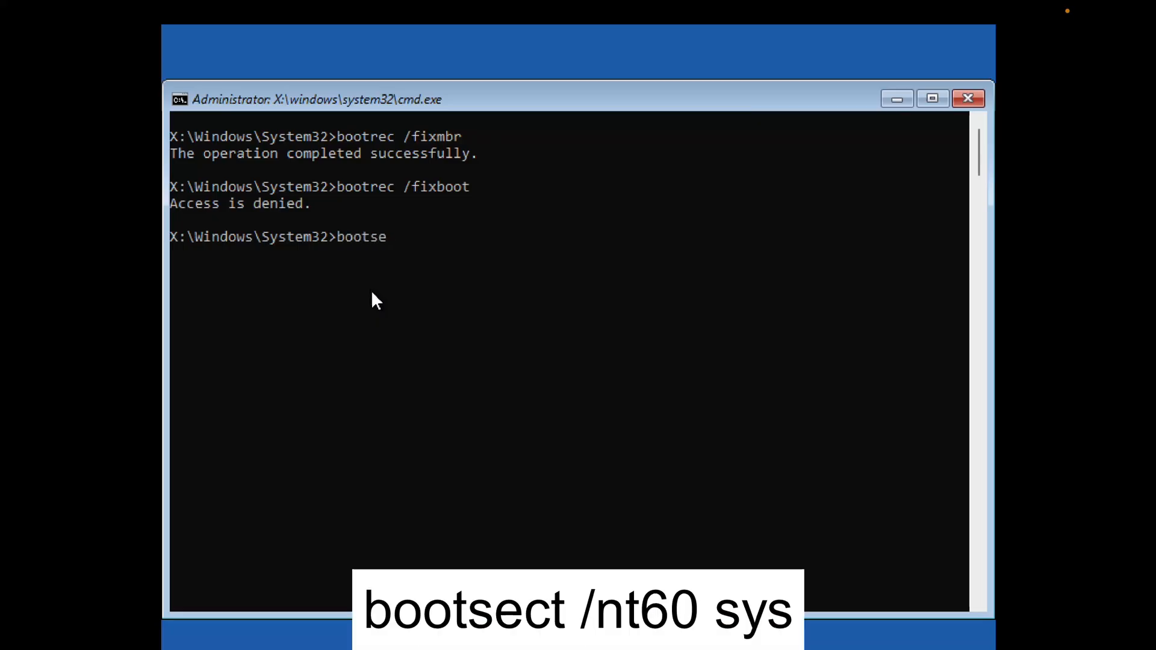
pyautogui.write('ct /')
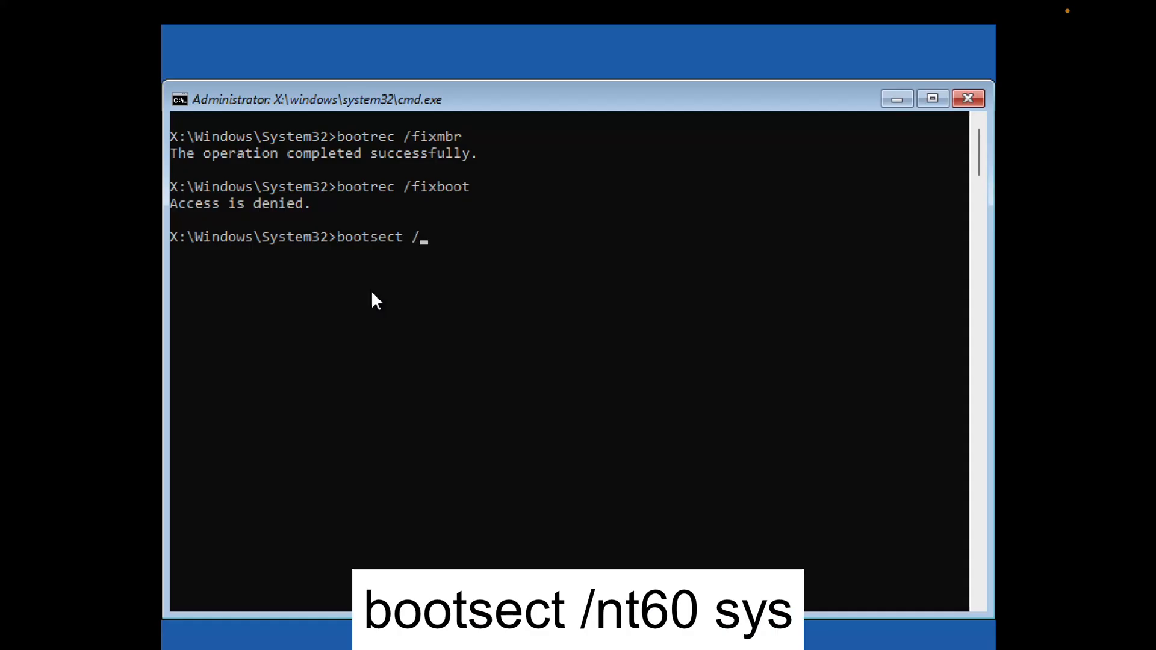
pyautogui.write('nt')
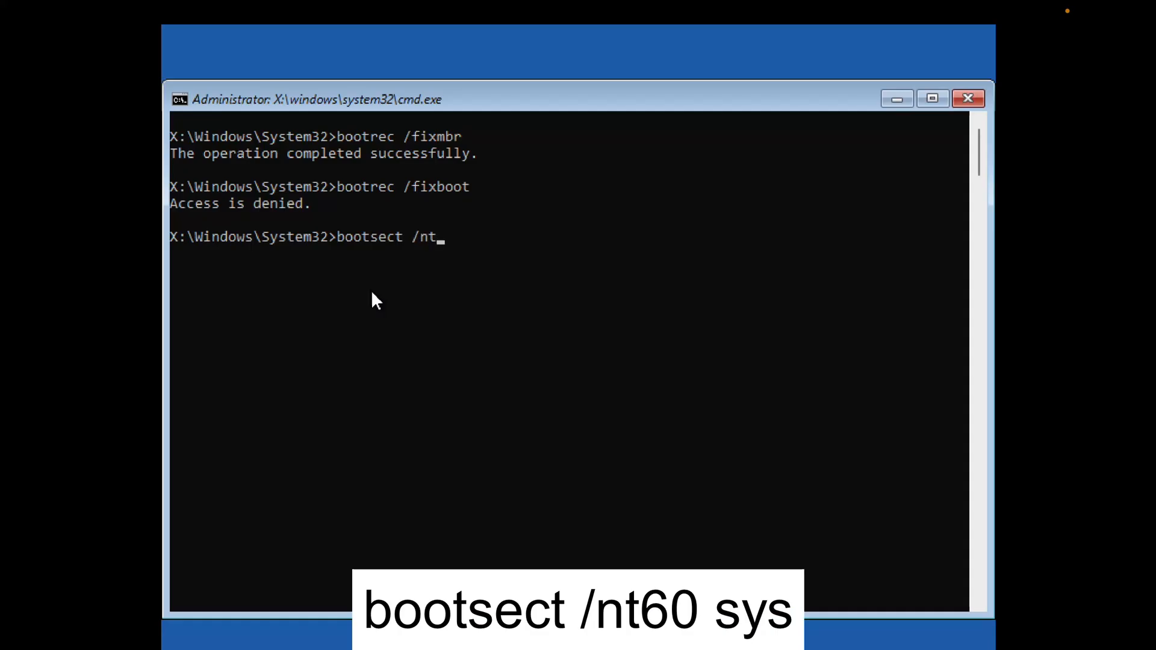
pyautogui.write('60 sys')
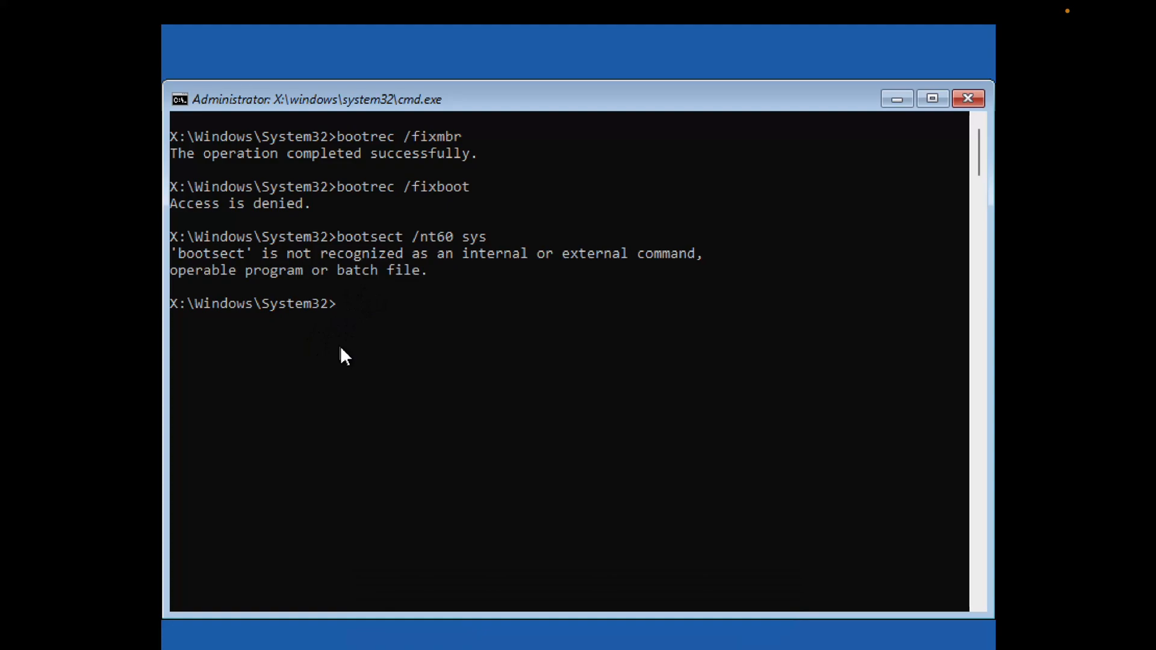
# Run bootrec /fixboot and bootrec /rebuildbcd to rebuild the boot configuration
pyautogui.write('bootrec')
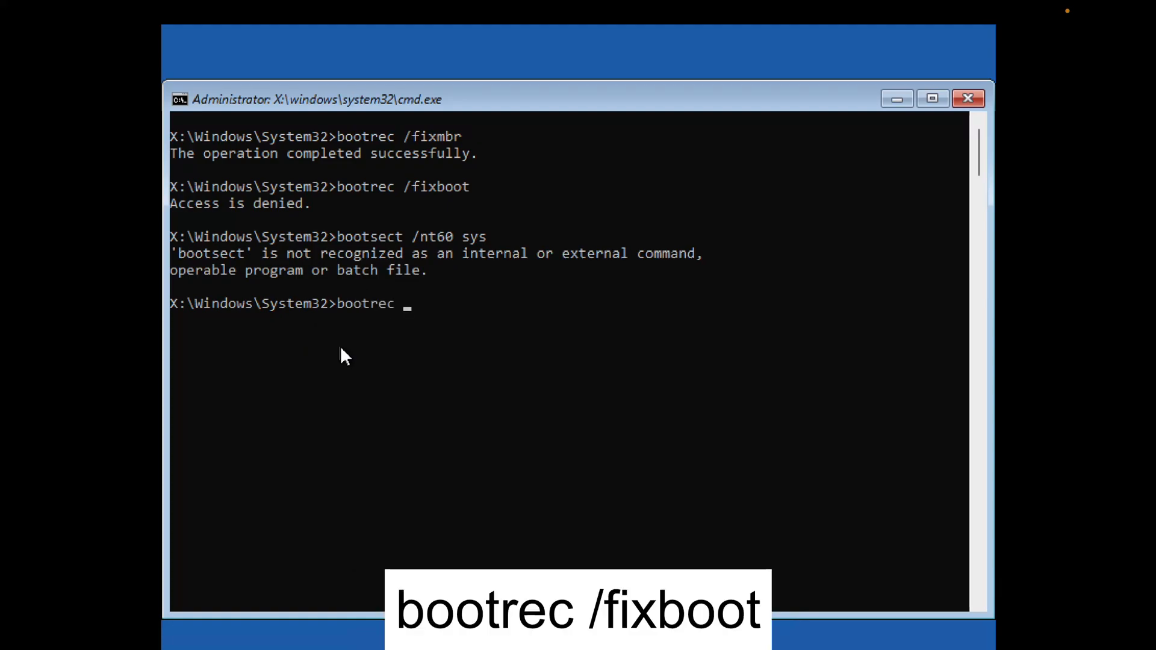
pyautogui.write('/fix')
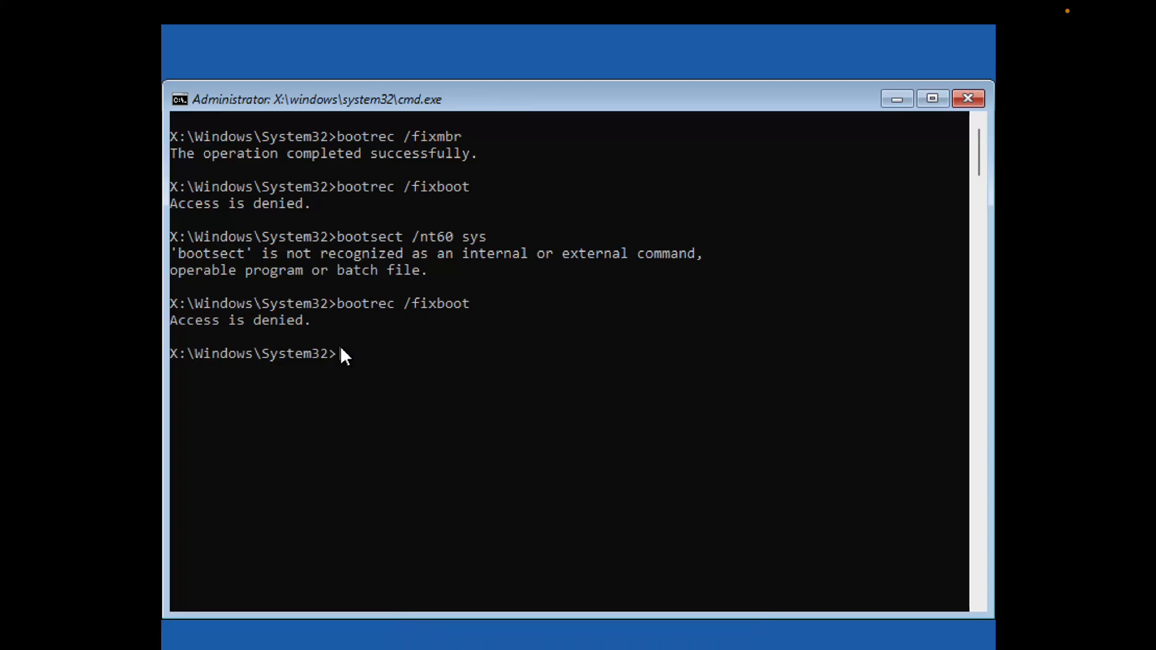
pyautogui.write('bootrec')
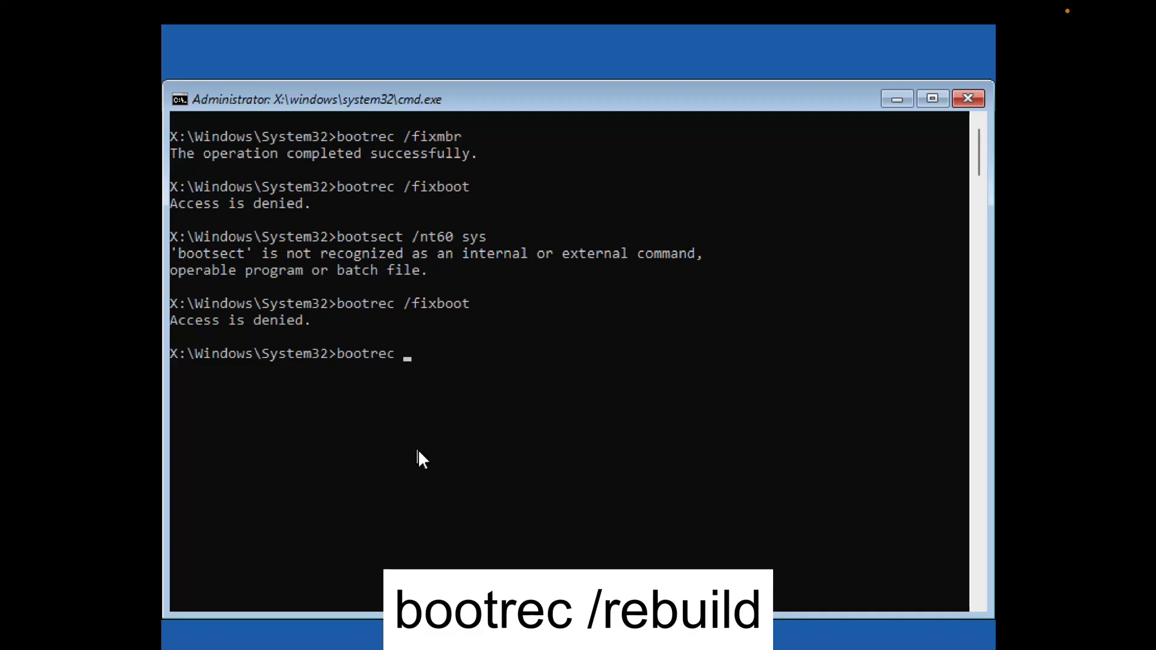
pyautogui.write('/rebui')
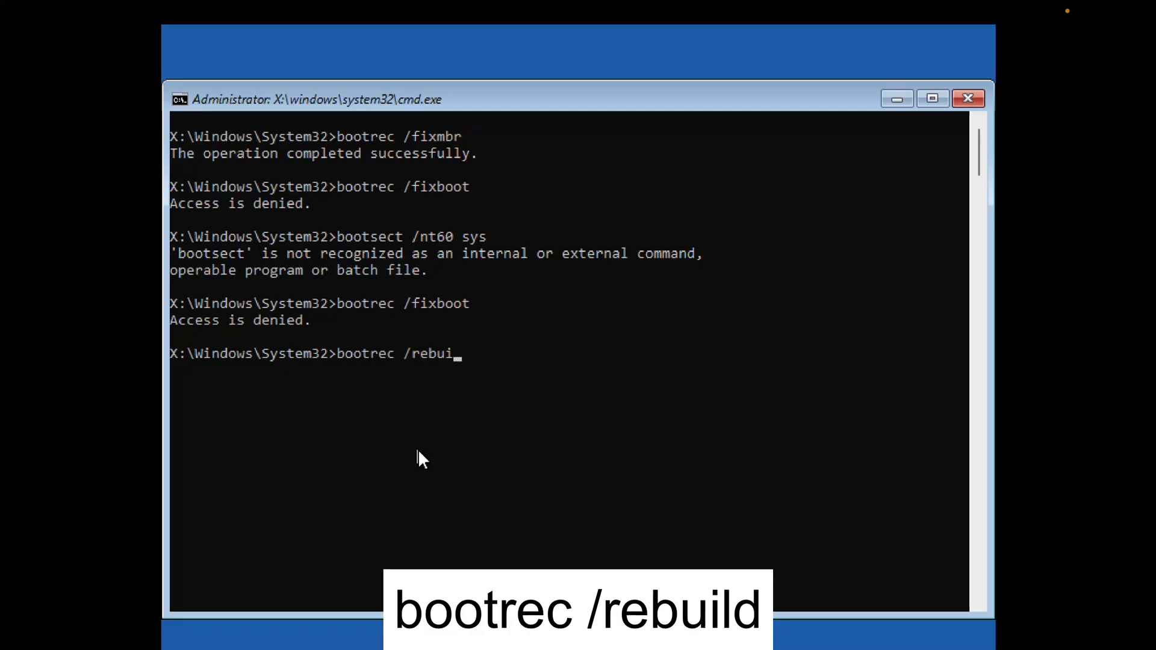
pyautogui.write('ld')
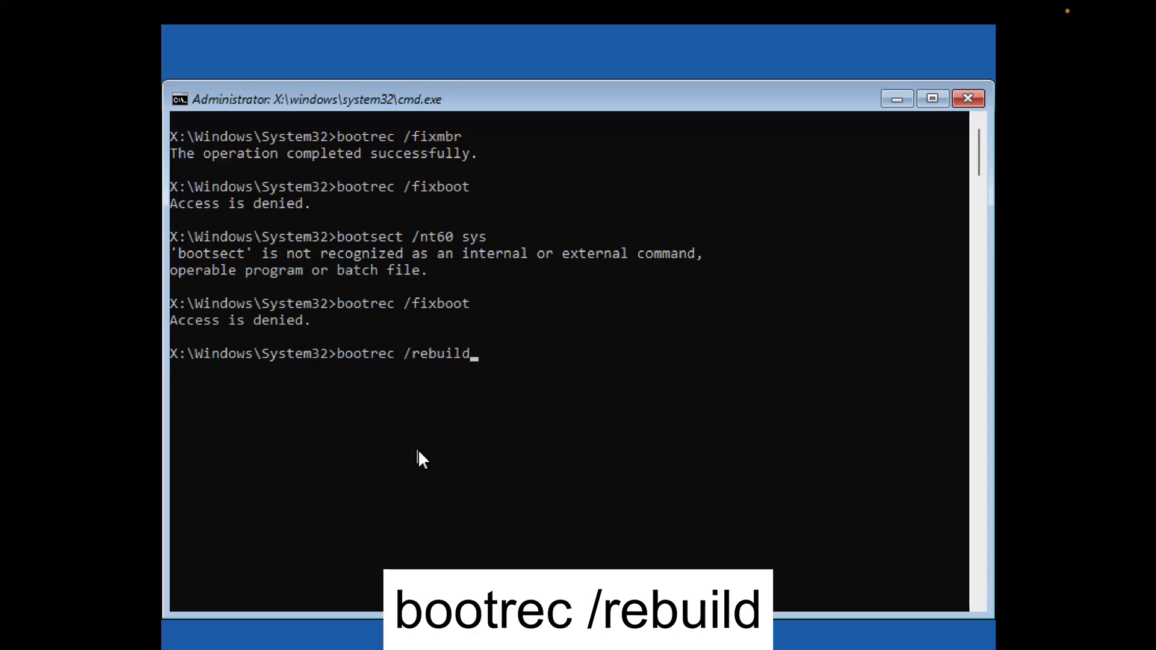
pyautogui.press('Enter')
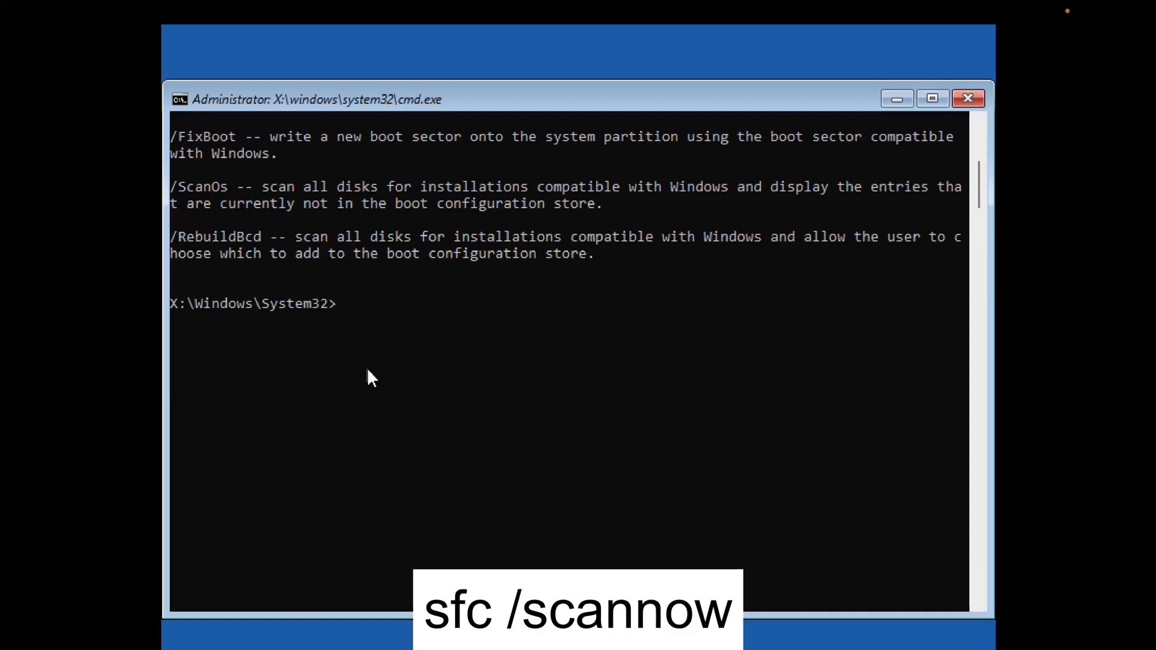
# Run sfc /scannow so corrupt system files are found and repaired
pyautogui.write('sfc /')
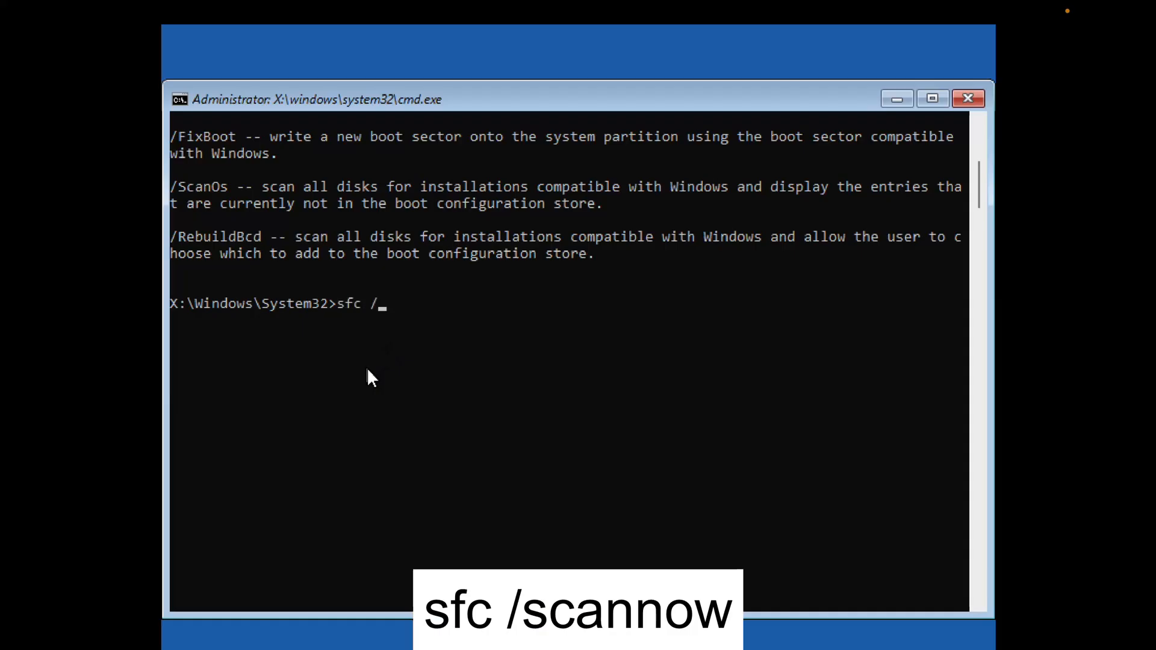
pyautogui.write('scannow')
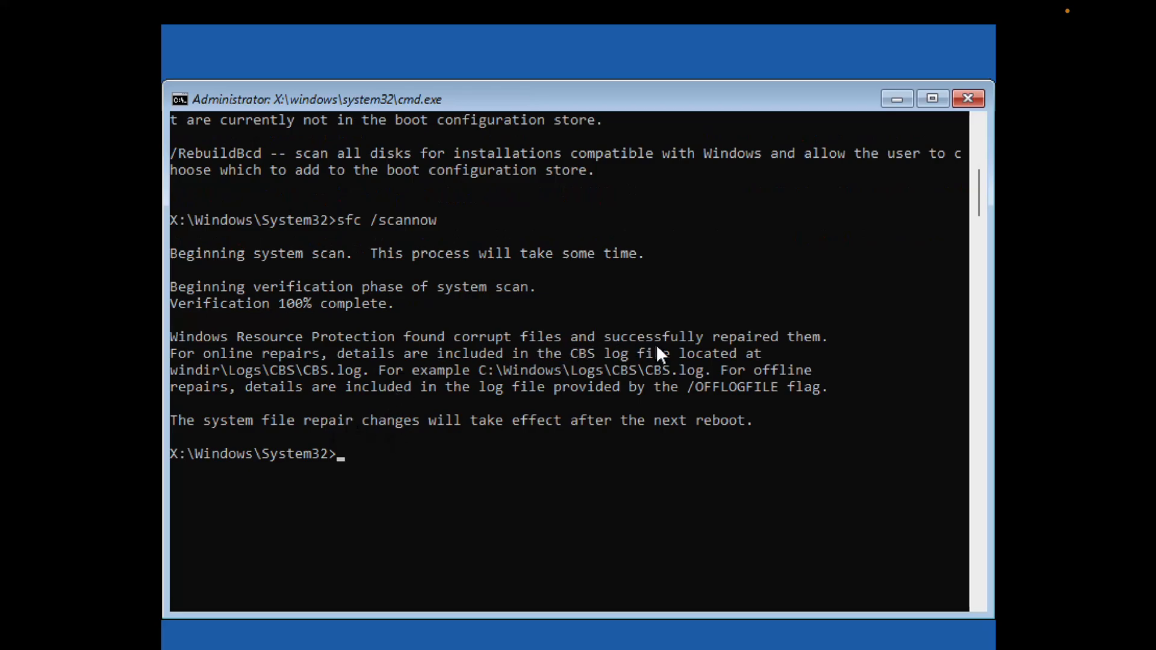
pyautogui.moveTo(549, 488)
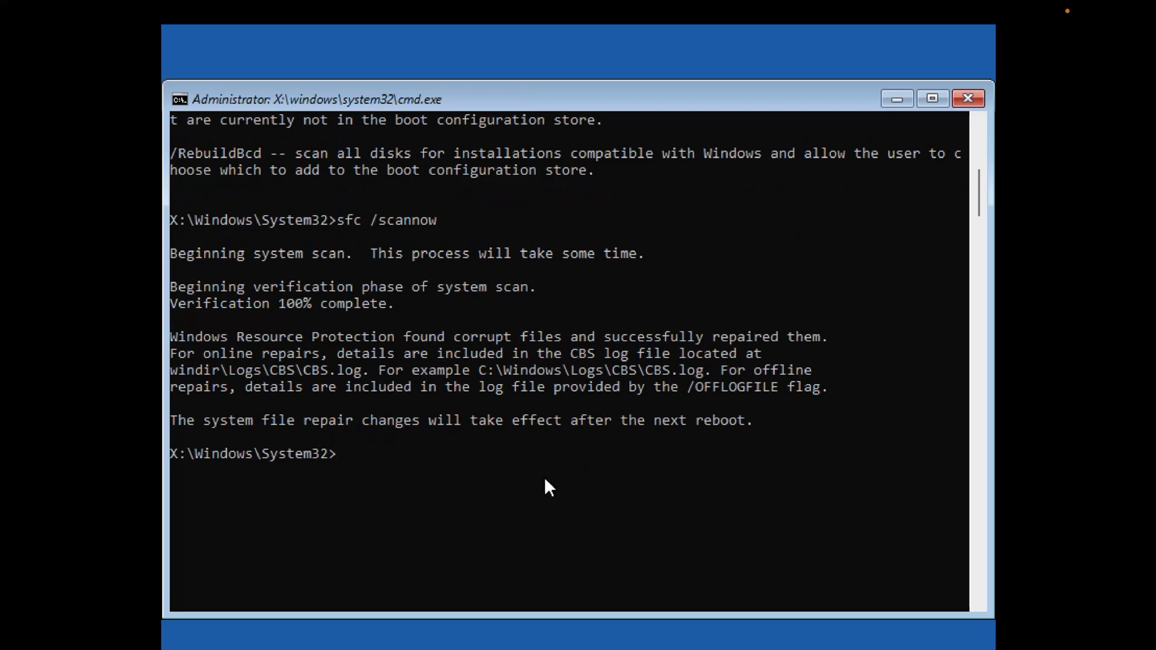
# Run chkdsk /f /r on C: until it reports no file system problems found
pyautogui.write('ch')
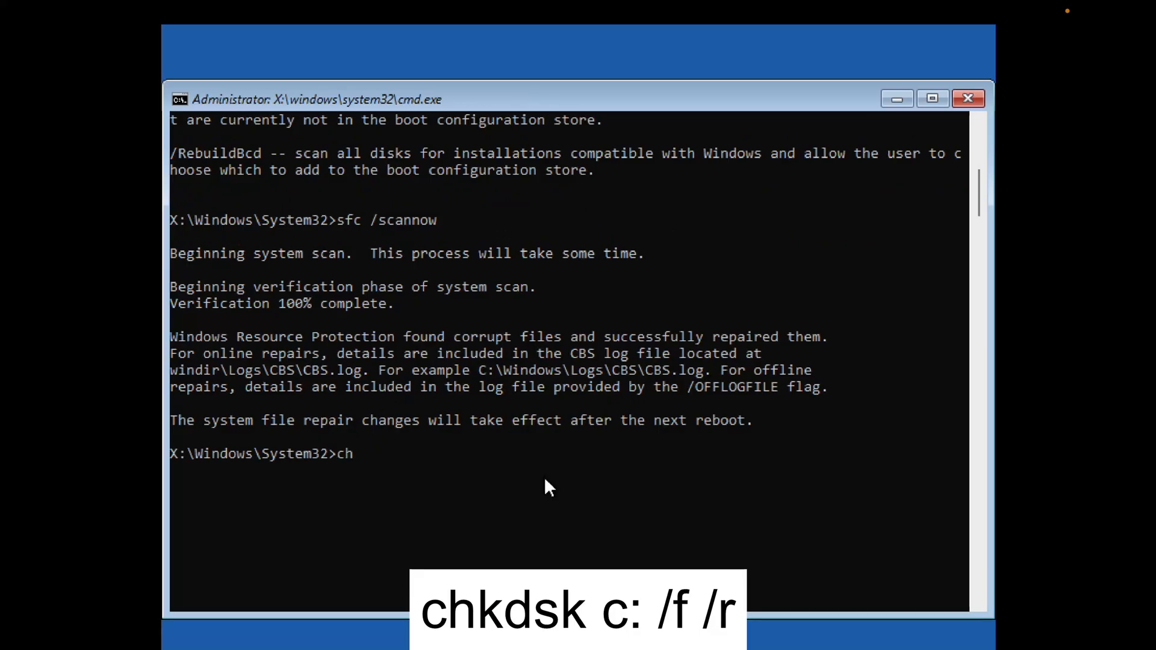
pyautogui.write('kdsk c:')
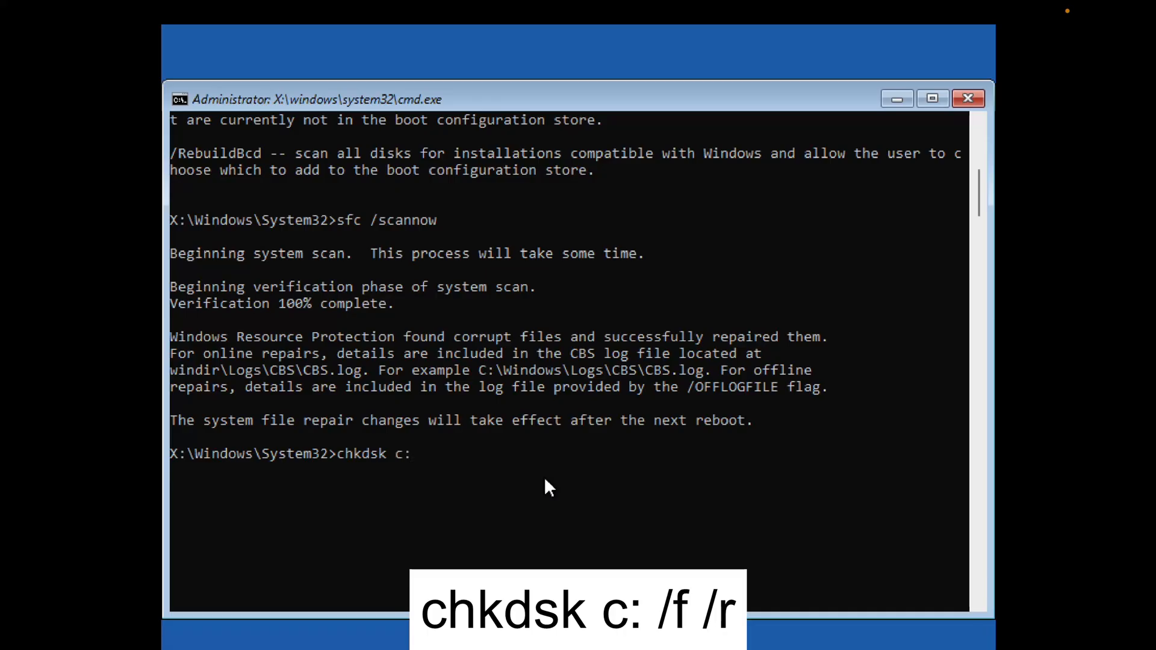
pyautogui.write('/f')
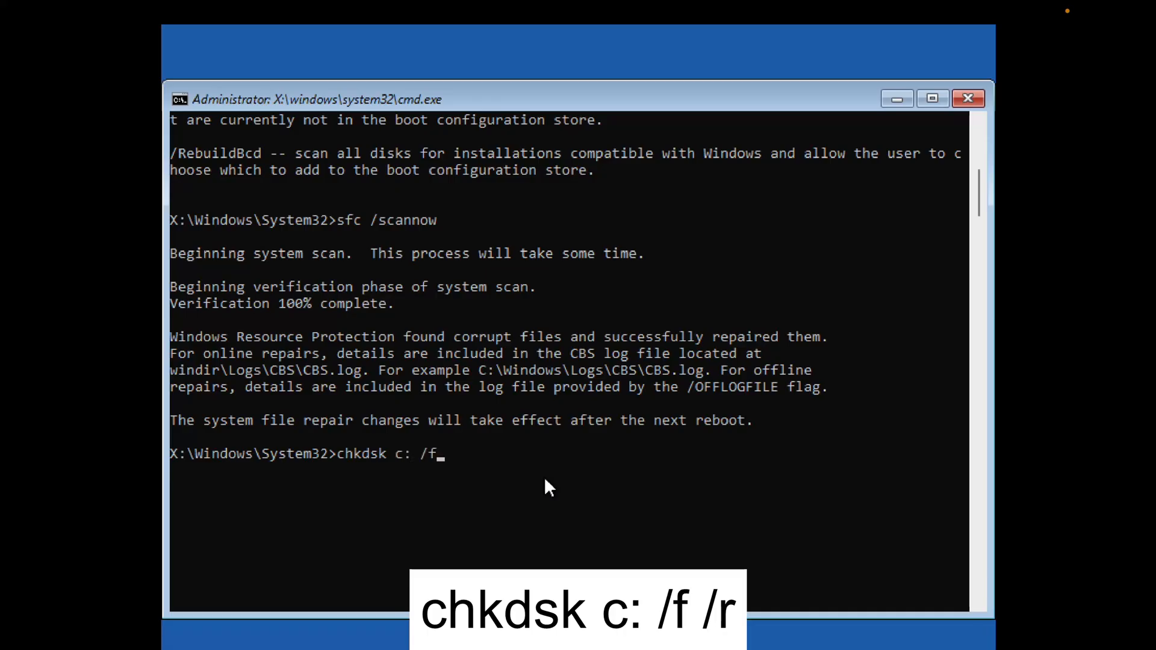
pyautogui.write('/')
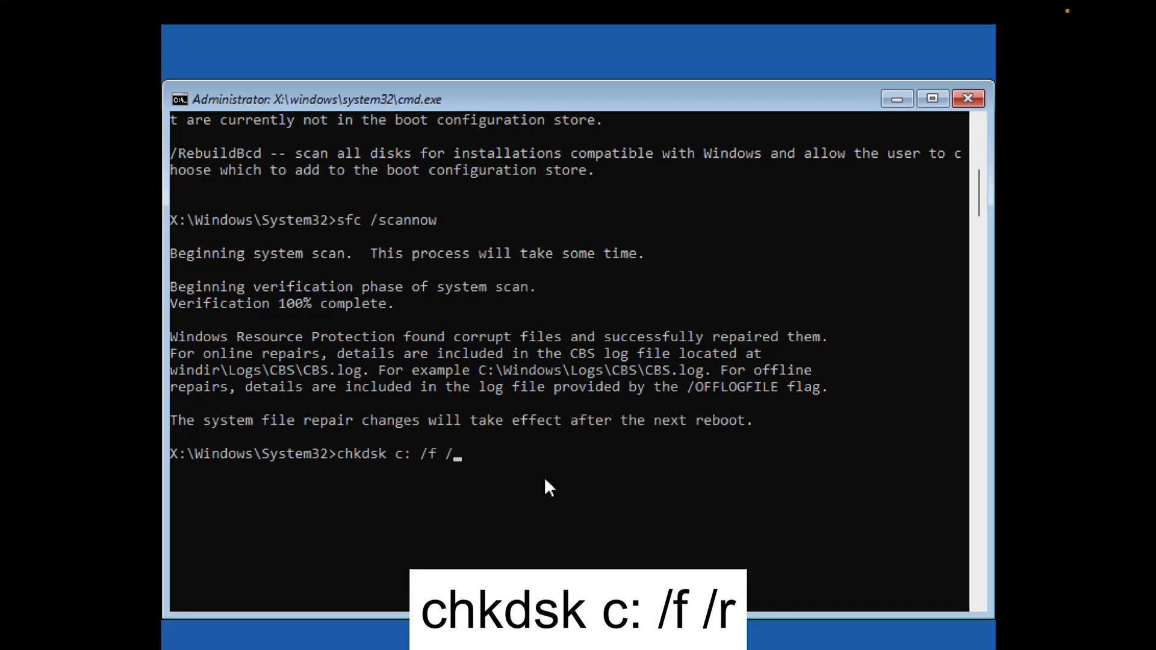
pyautogui.write('r')
pyautogui.write('5')
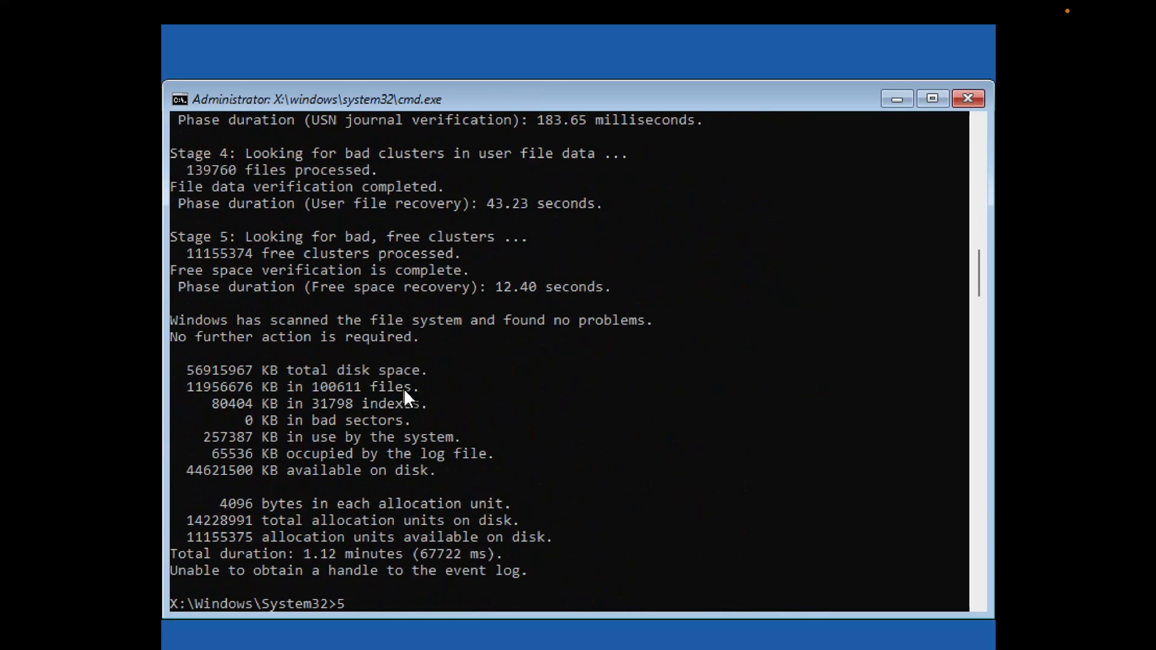
pyautogui.moveTo(413, 420)
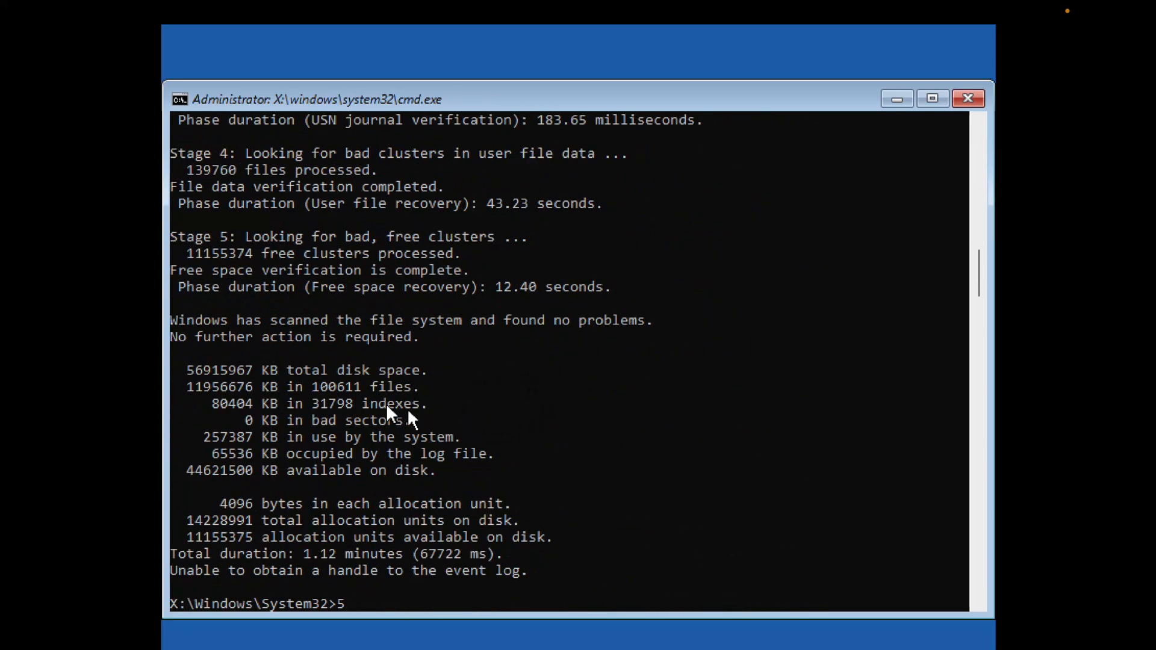
pyautogui.moveTo(556, 376)
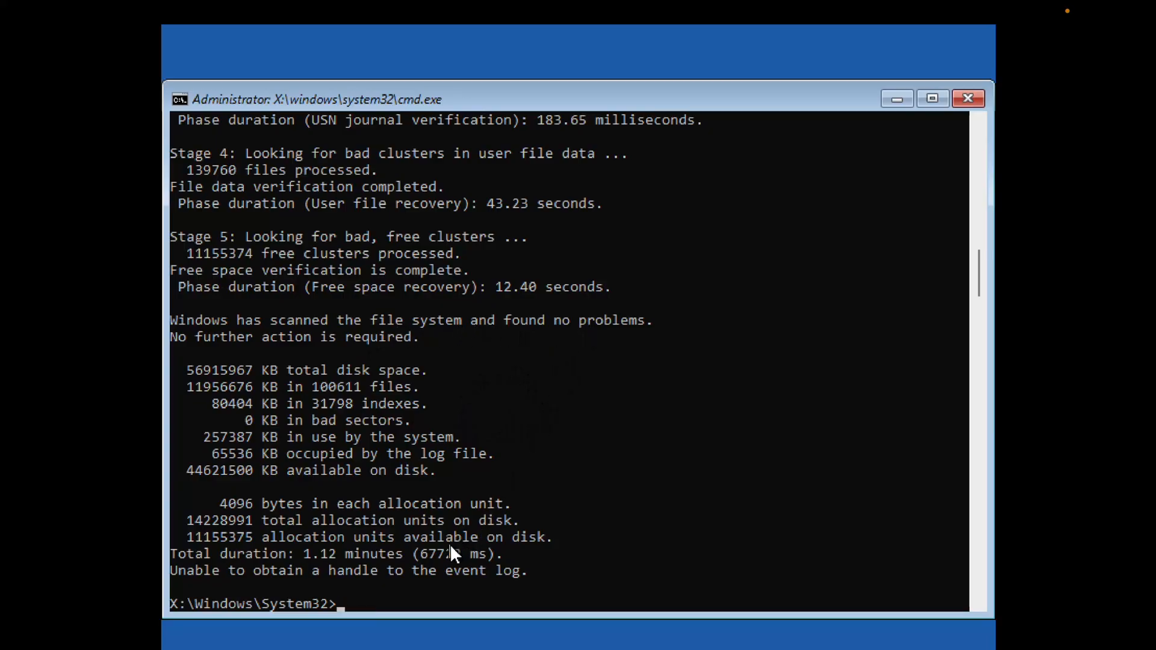
# Exit the command prompt to return to the Choose an option recovery screen
pyautogui.write('exit')
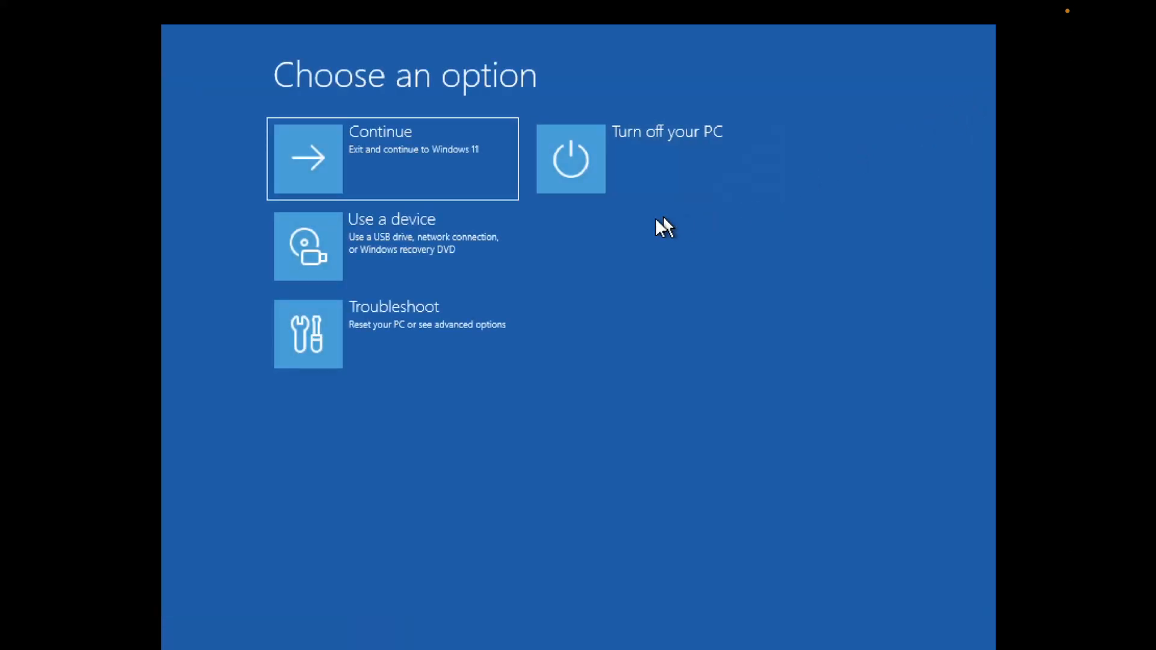
pyautogui.moveTo(657, 159)
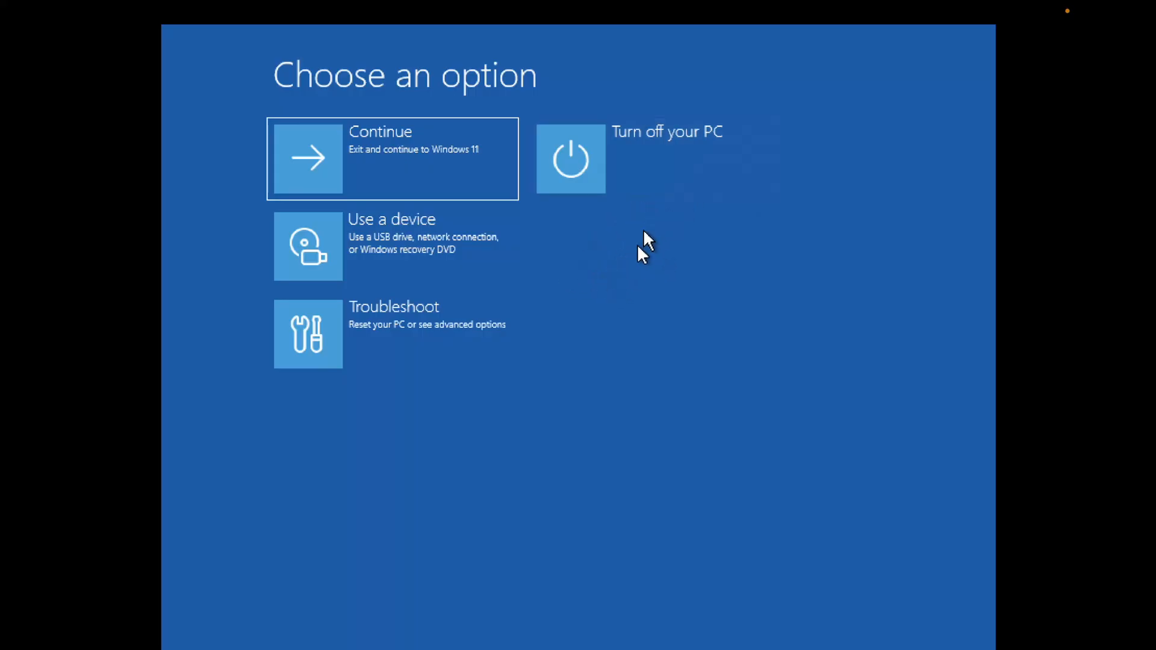
pyautogui.moveTo(614, 250)
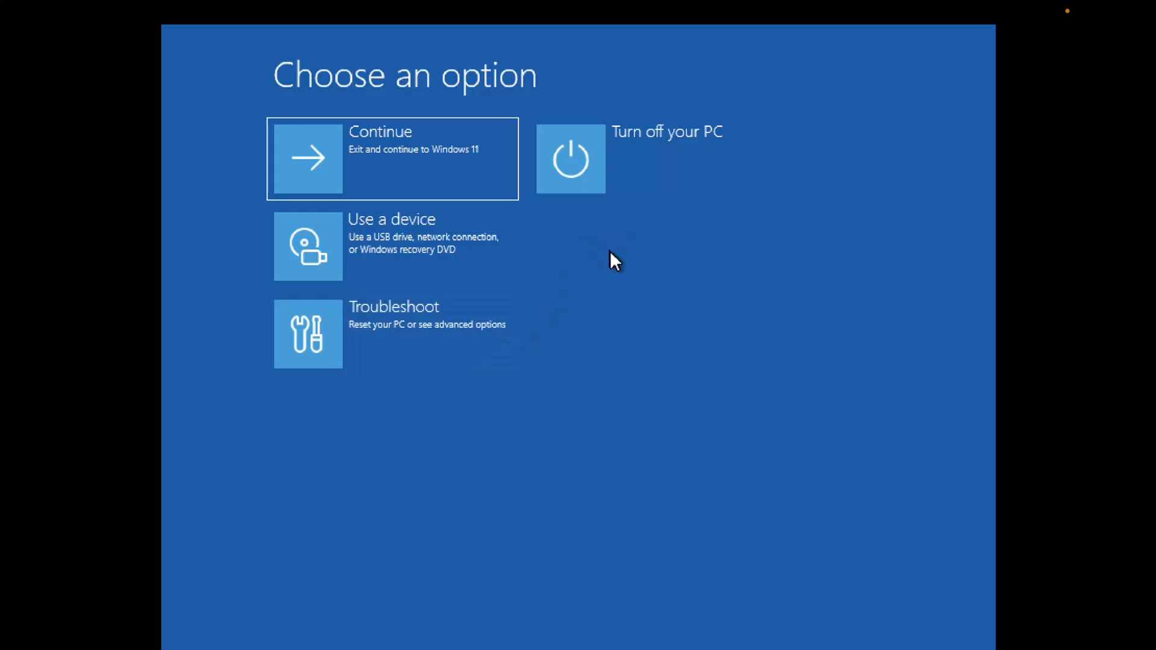
pyautogui.moveTo(606, 265)
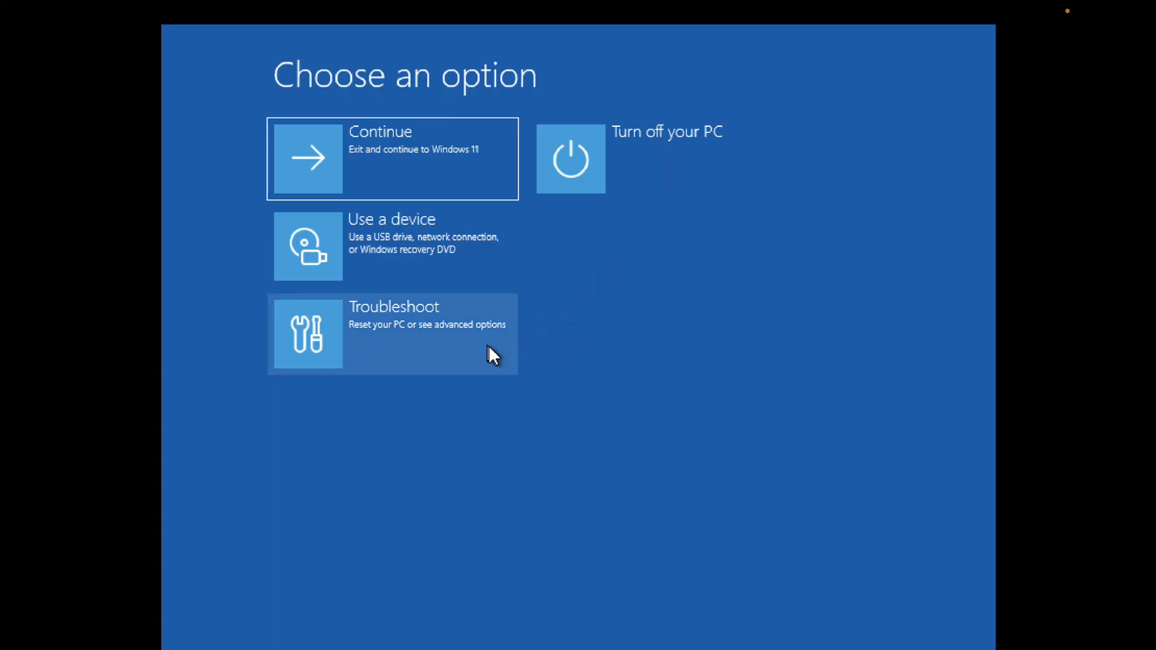
pyautogui.moveTo(467, 343)
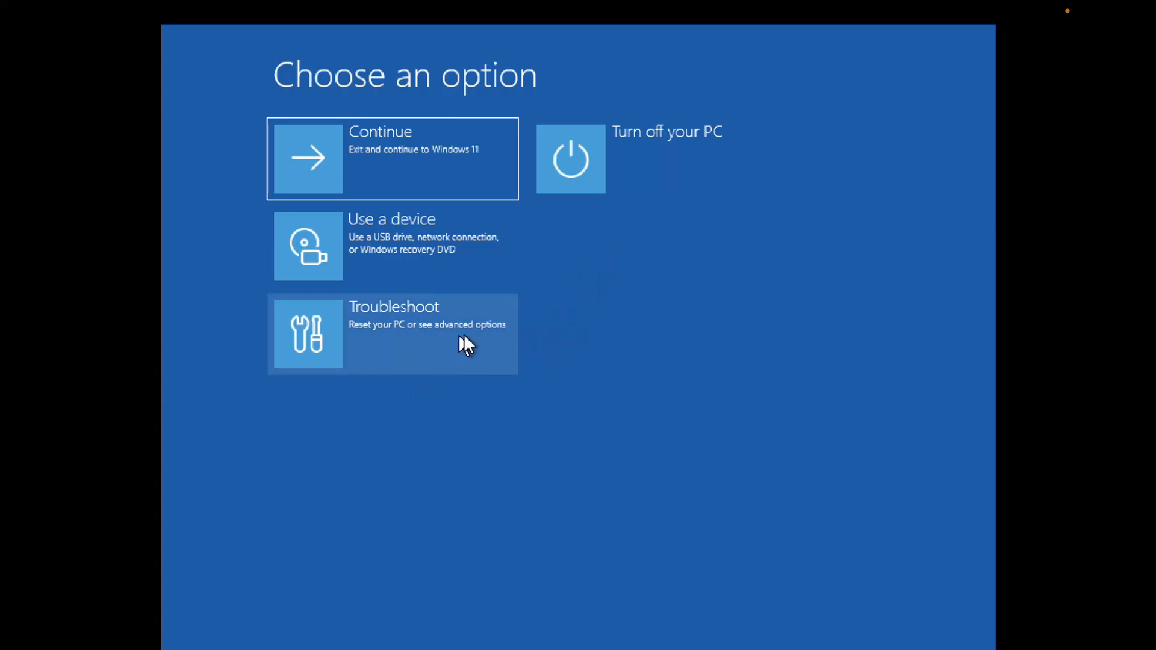
# Go Troubleshoot > Reset this PC > Keep my files > Local reinstall, then cancel at the summary
pyautogui.click(391, 332)
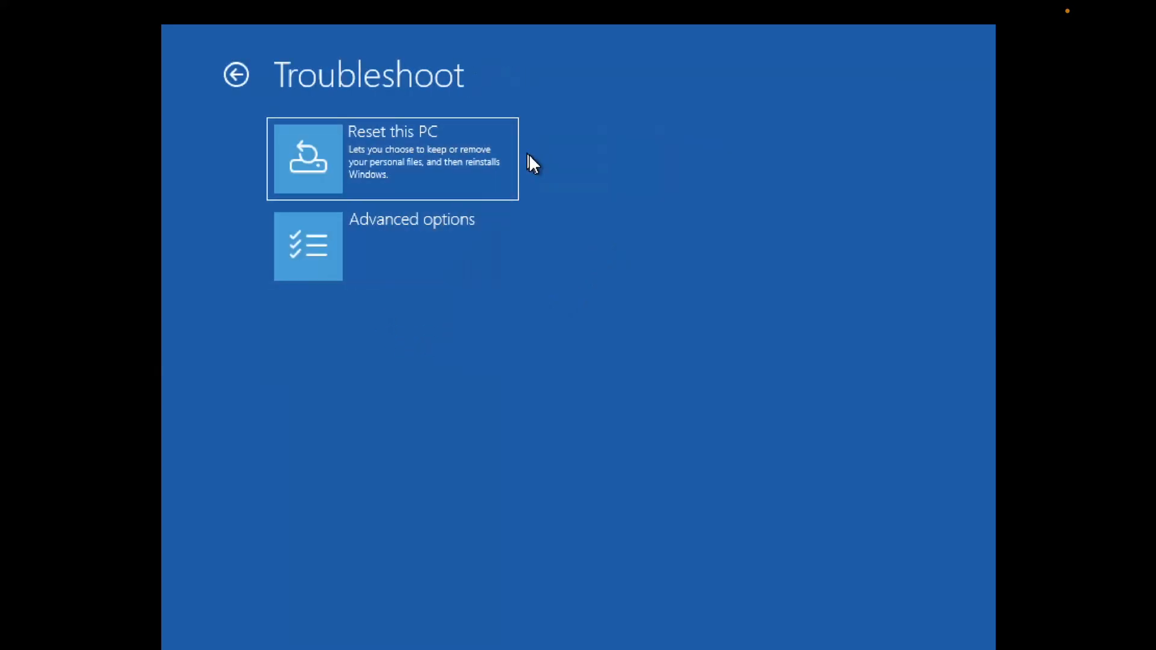
pyautogui.click(391, 159)
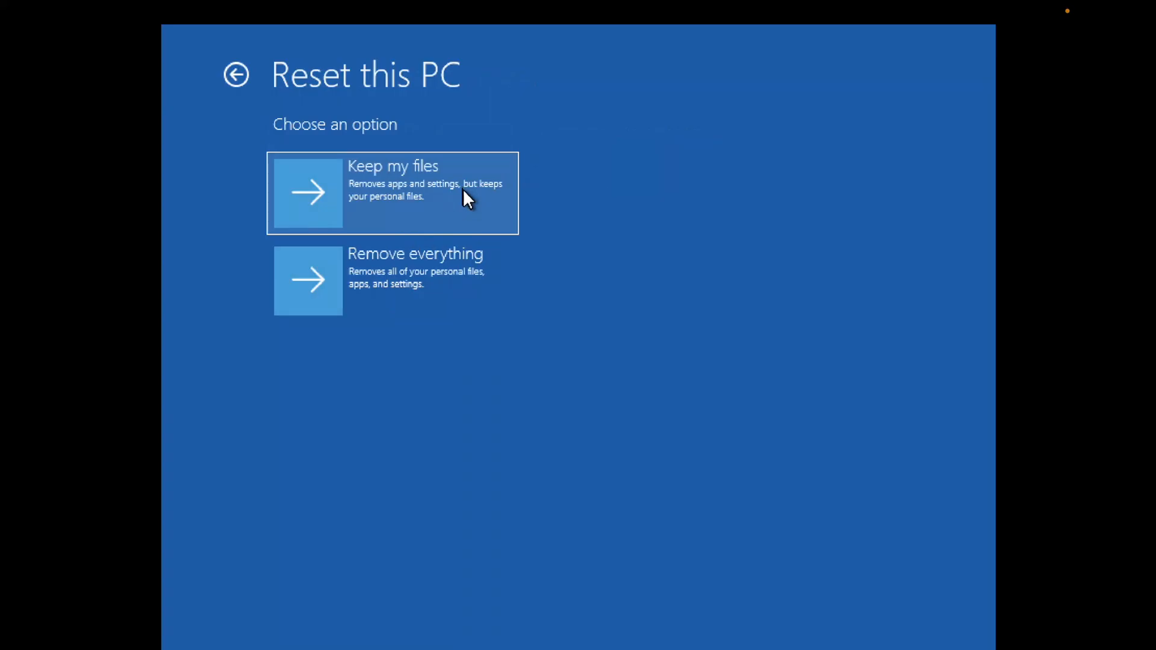
pyautogui.click(391, 193)
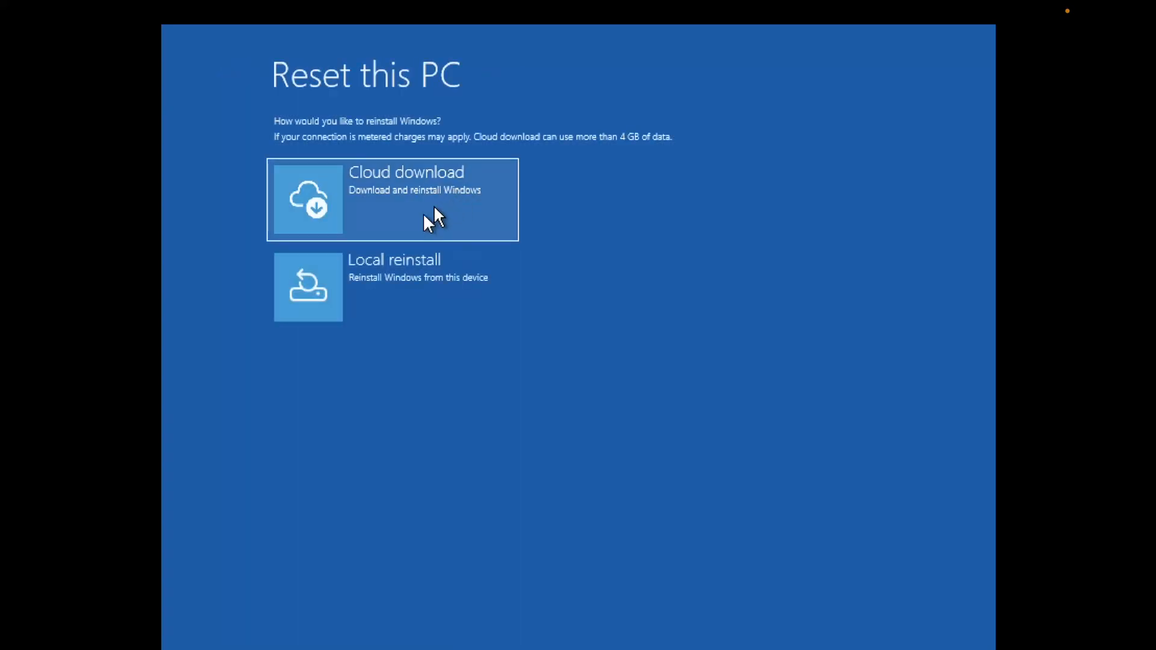
pyautogui.moveTo(465, 198)
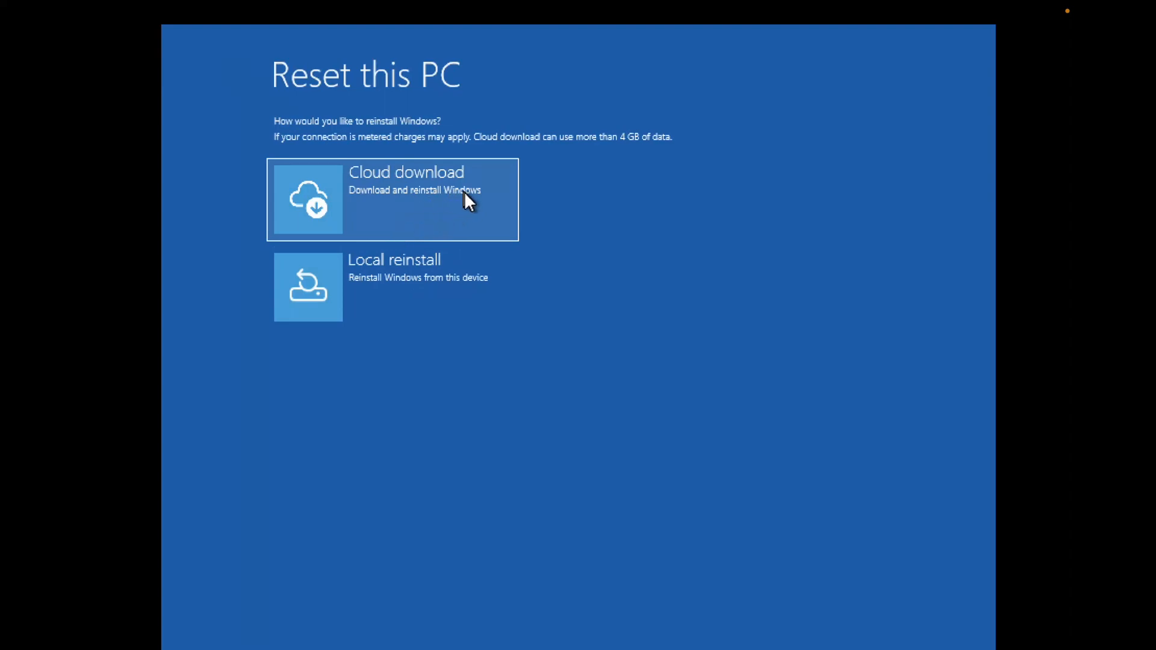
pyautogui.moveTo(429, 298)
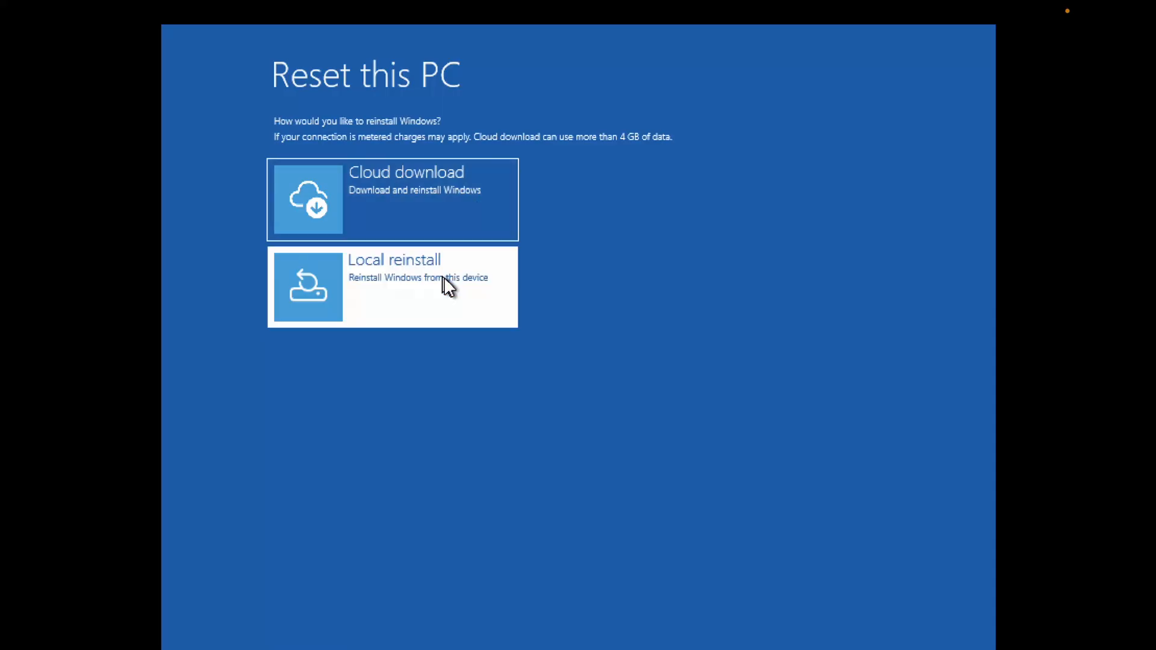
pyautogui.click(393, 287)
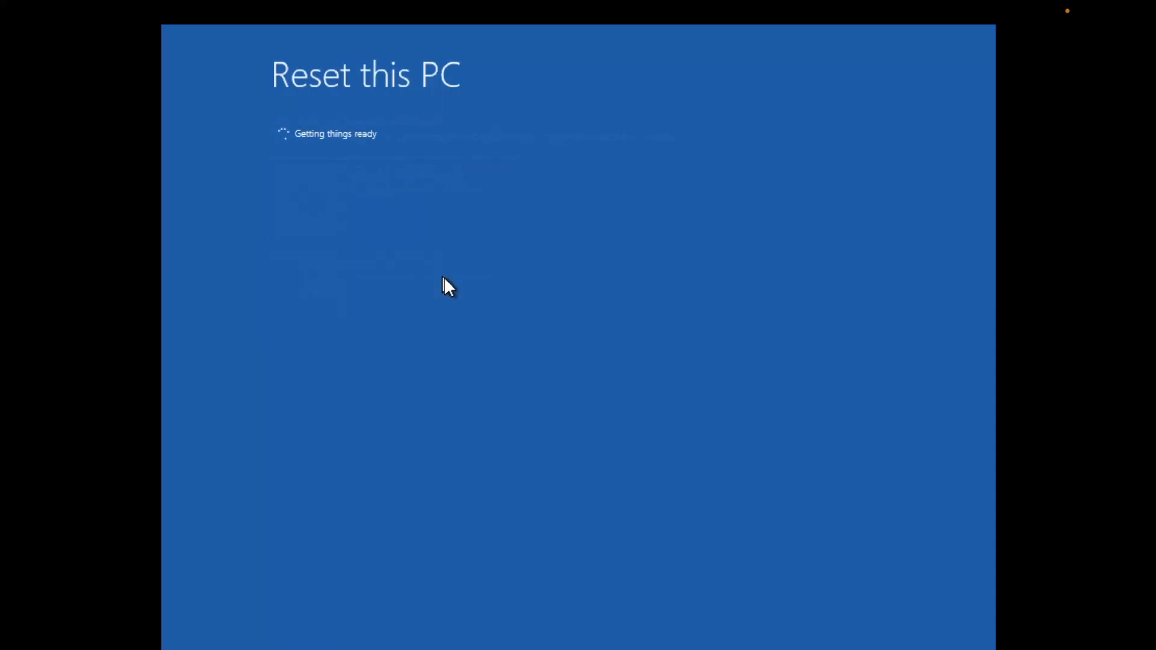
pyautogui.moveTo(457, 359)
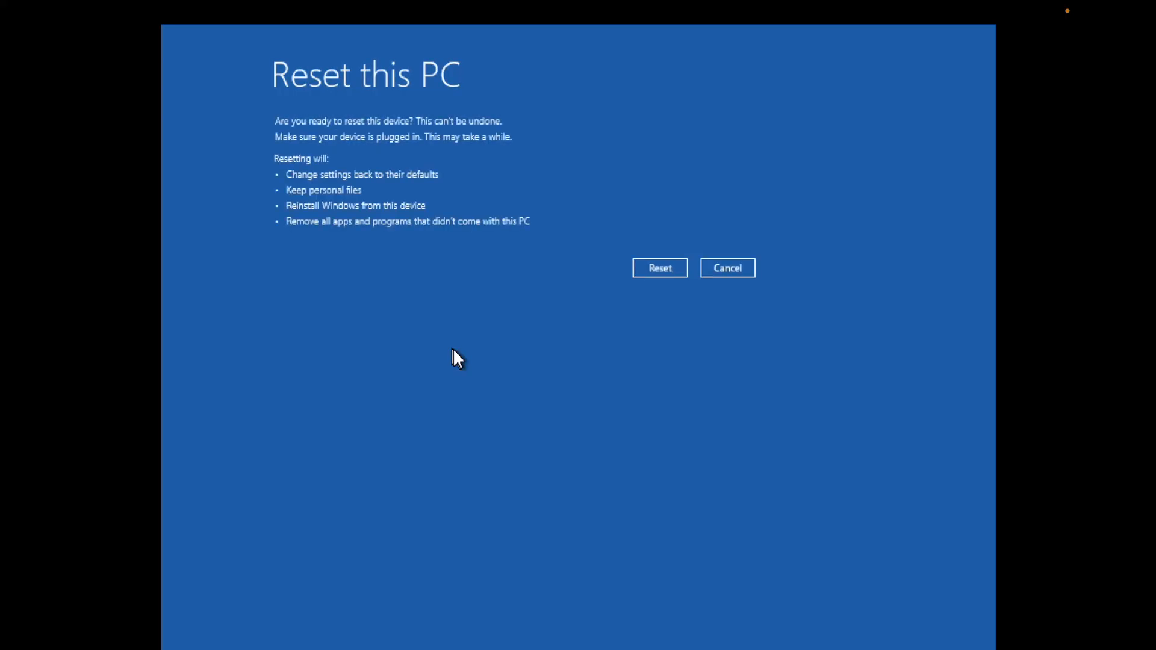
pyautogui.moveTo(560, 270)
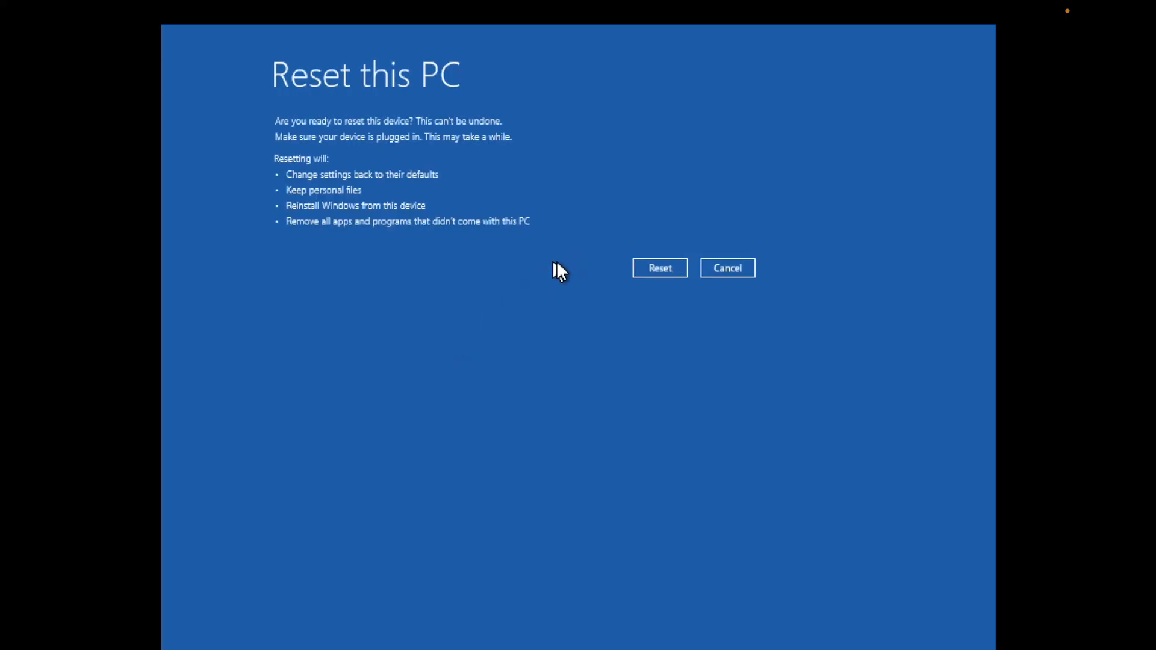
pyautogui.moveTo(356, 254)
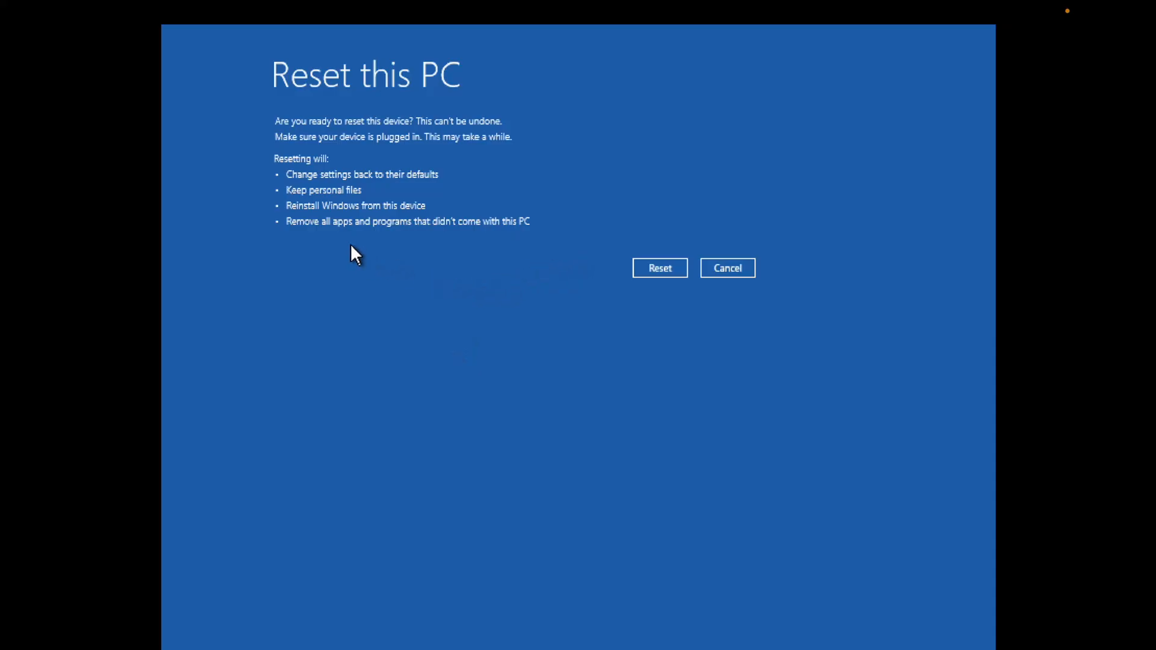
pyautogui.moveTo(369, 202)
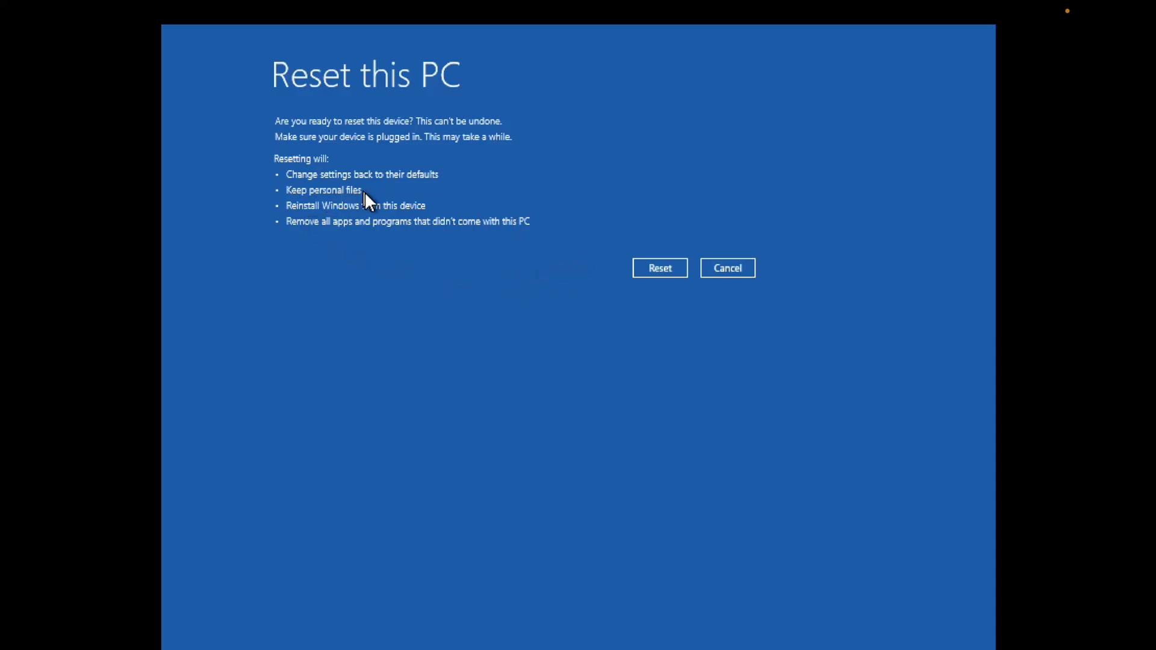
pyautogui.moveTo(543, 248)
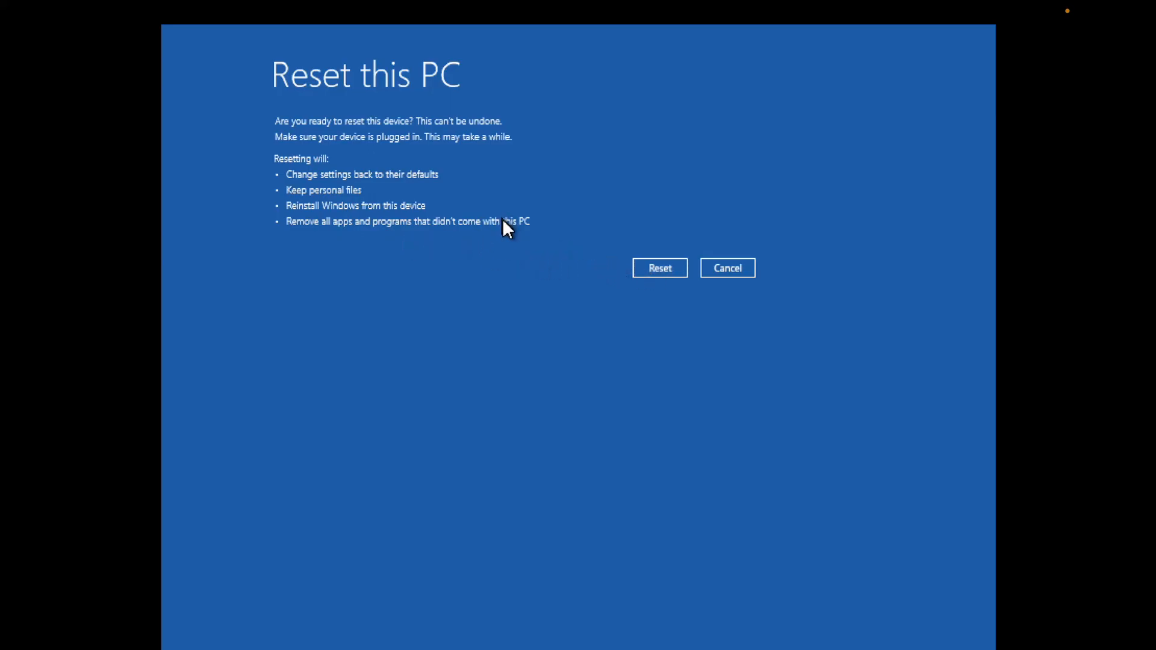
pyautogui.moveTo(325, 247)
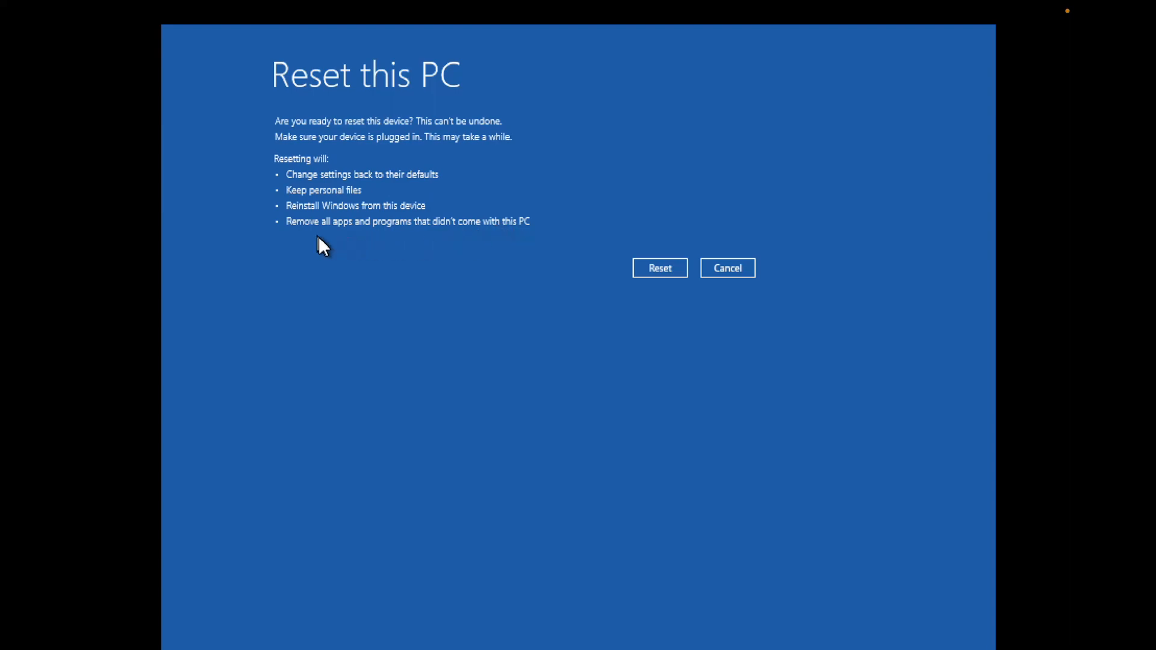
pyautogui.moveTo(480, 239)
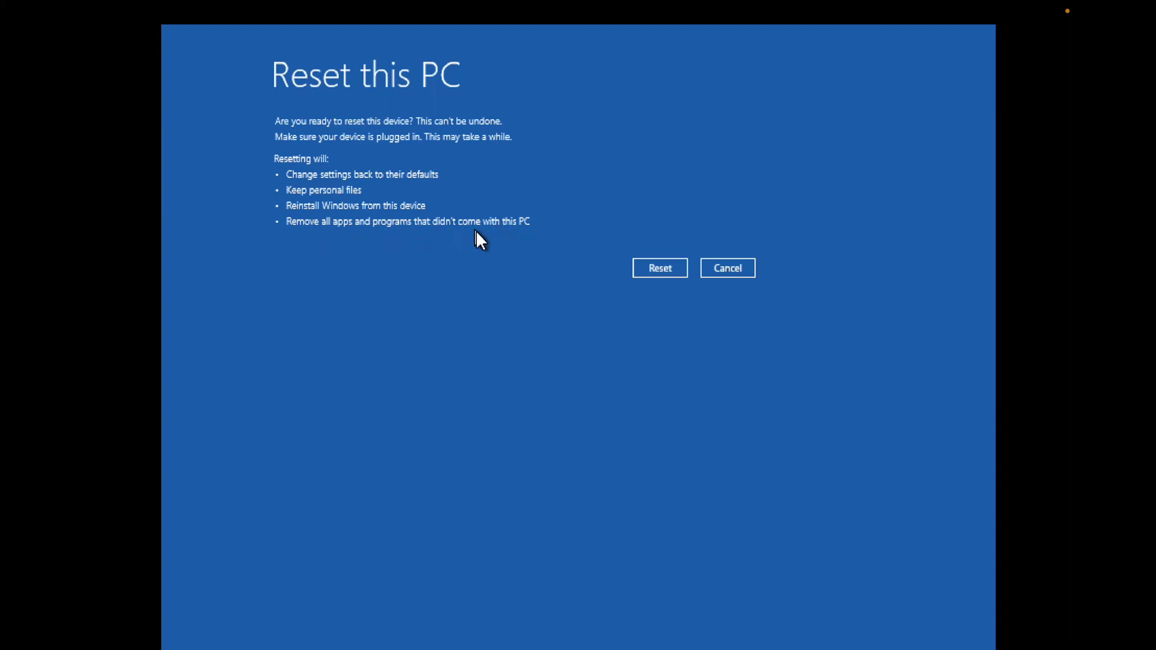
pyautogui.click(727, 267)
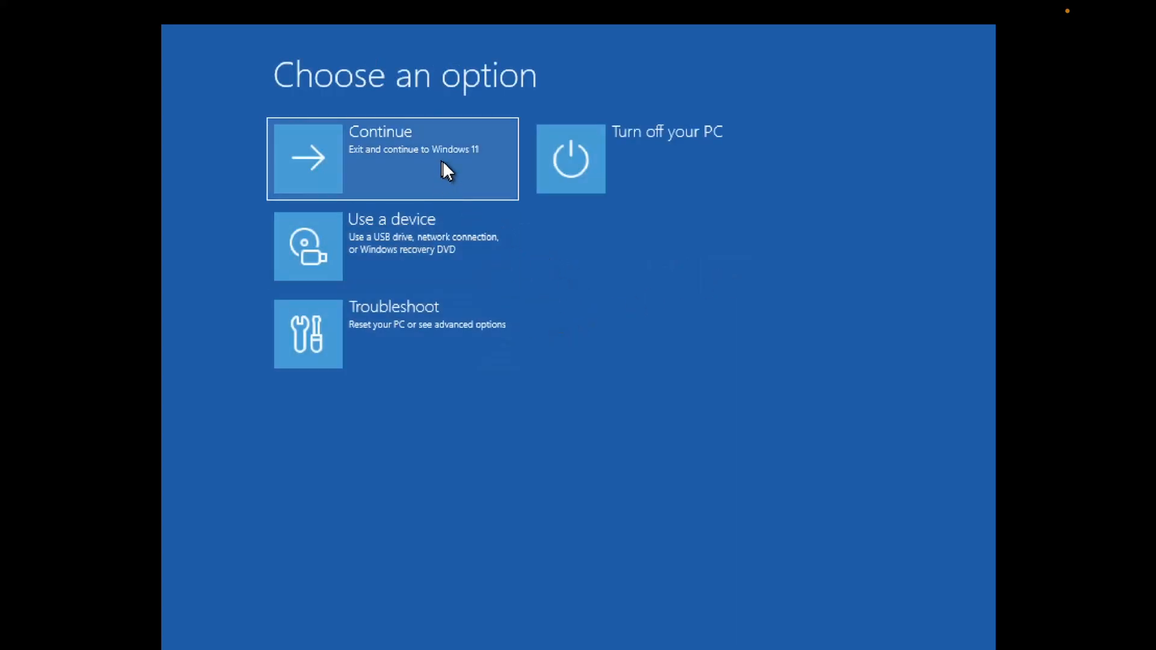